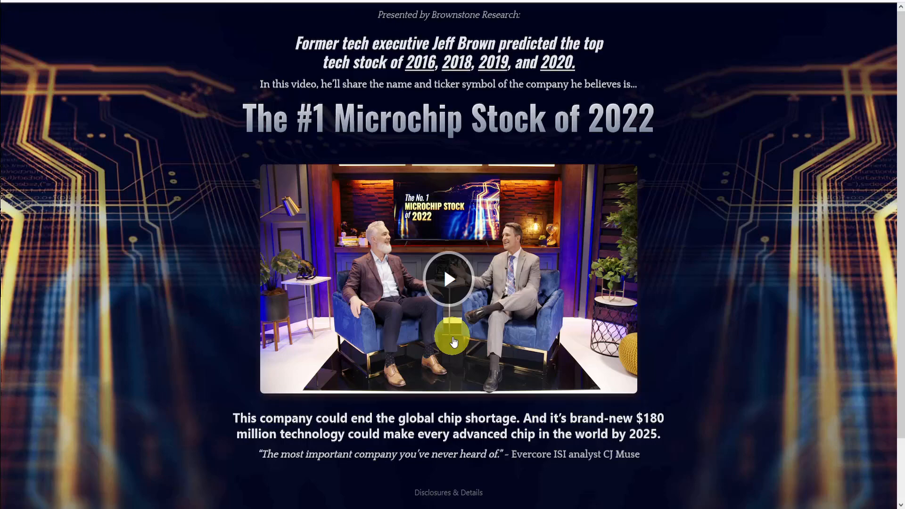
# Read down the Brownstone interview transcript until the ASML ticker image and explanation appear.
pyautogui.scroll(-3)
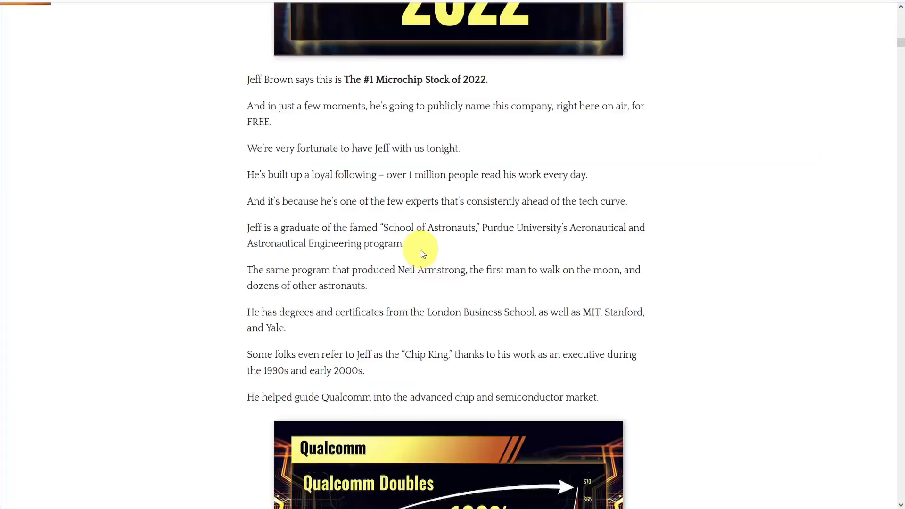
pyautogui.scroll(-3)
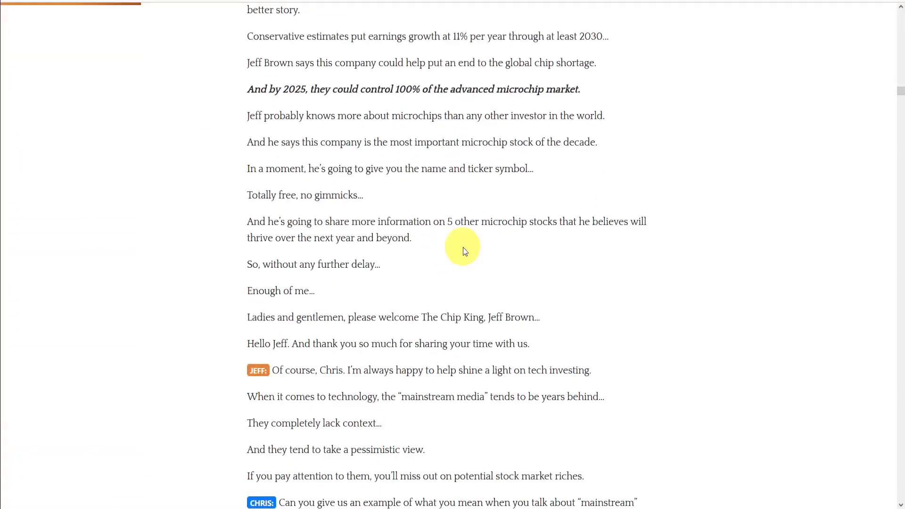
pyautogui.scroll(-3)
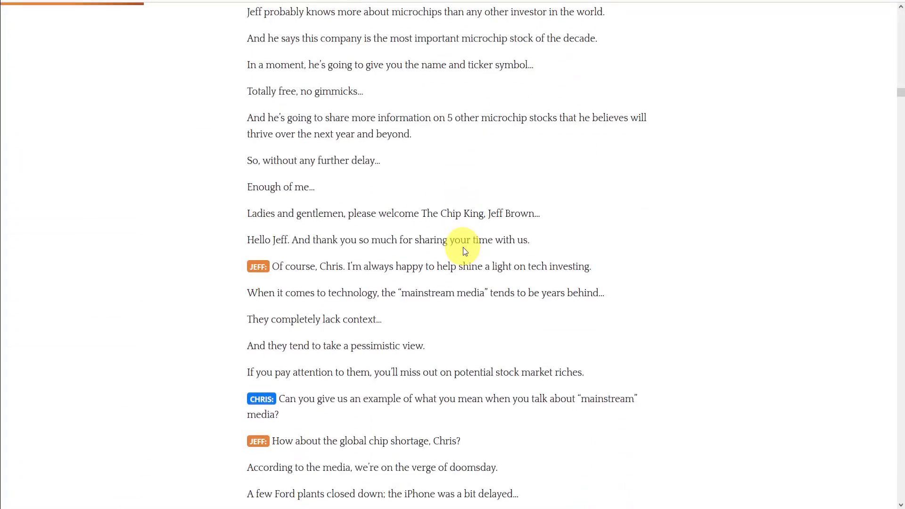
pyautogui.scroll(-3)
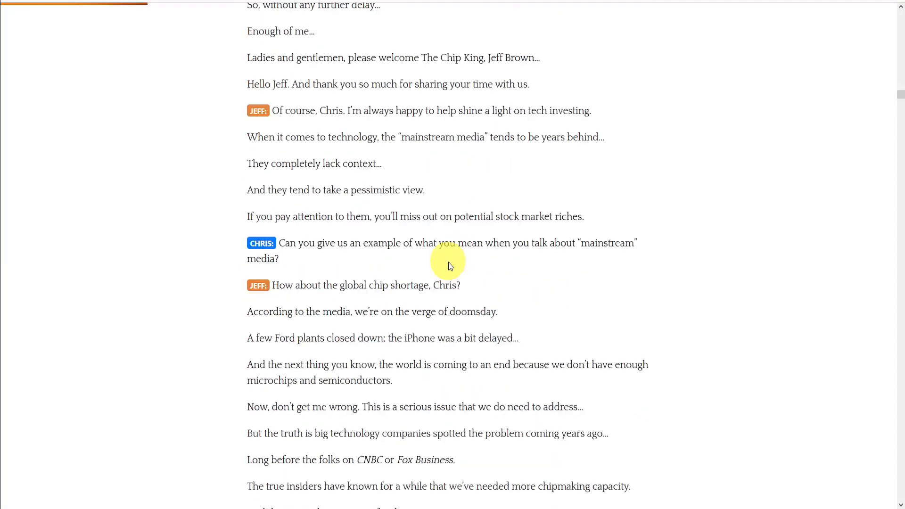
pyautogui.scroll(-3)
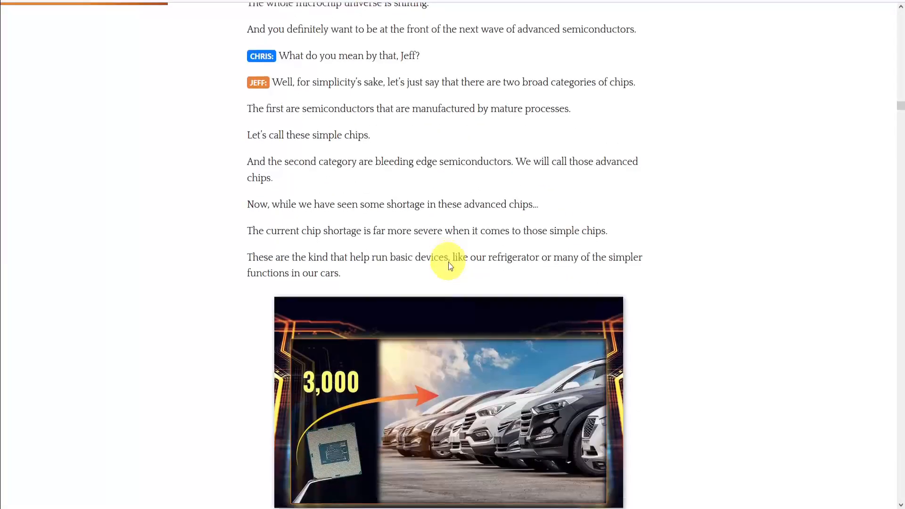
pyautogui.scroll(-3)
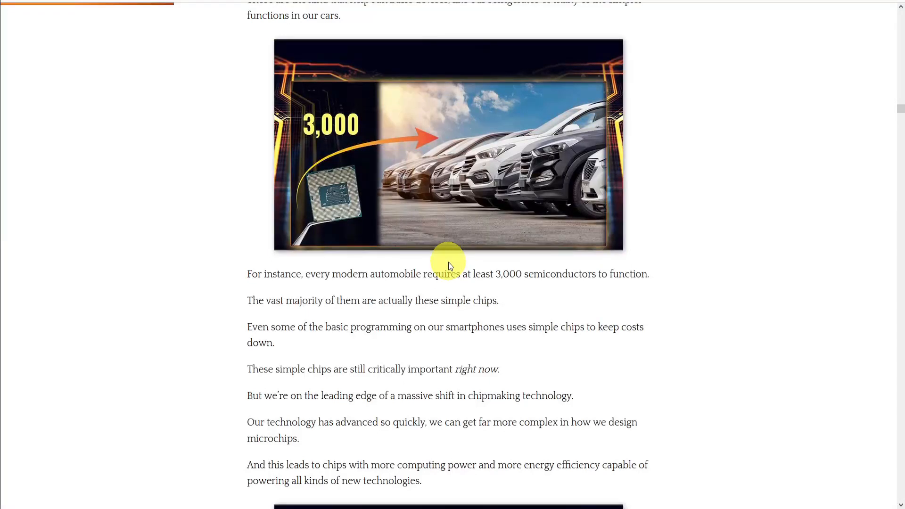
pyautogui.scroll(-3)
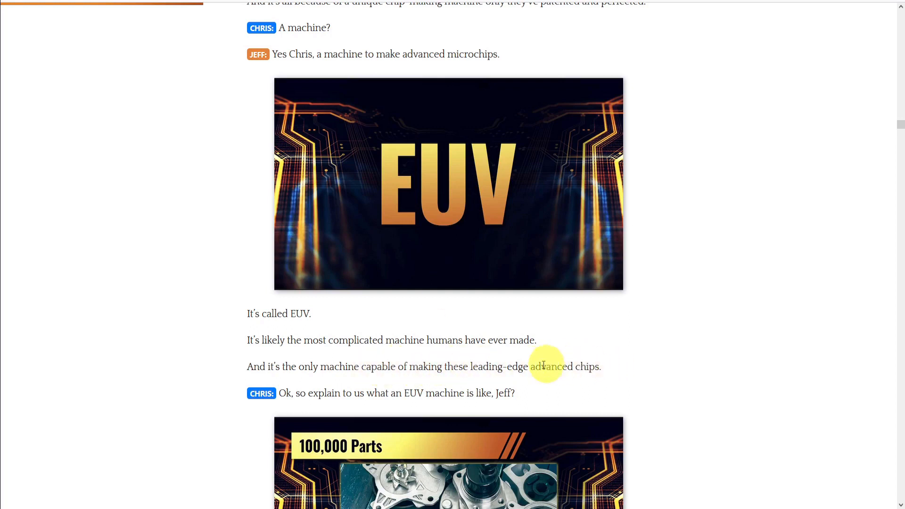
pyautogui.scroll(-3)
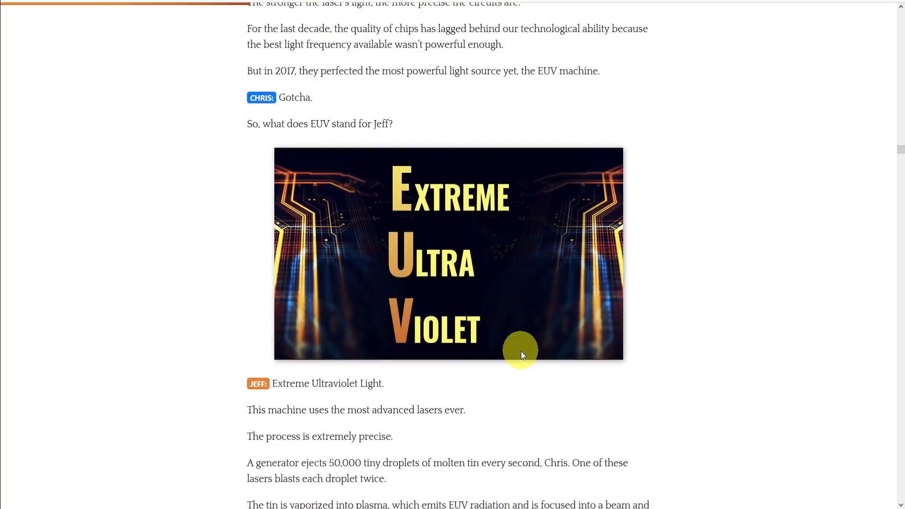
pyautogui.moveTo(487, 331)
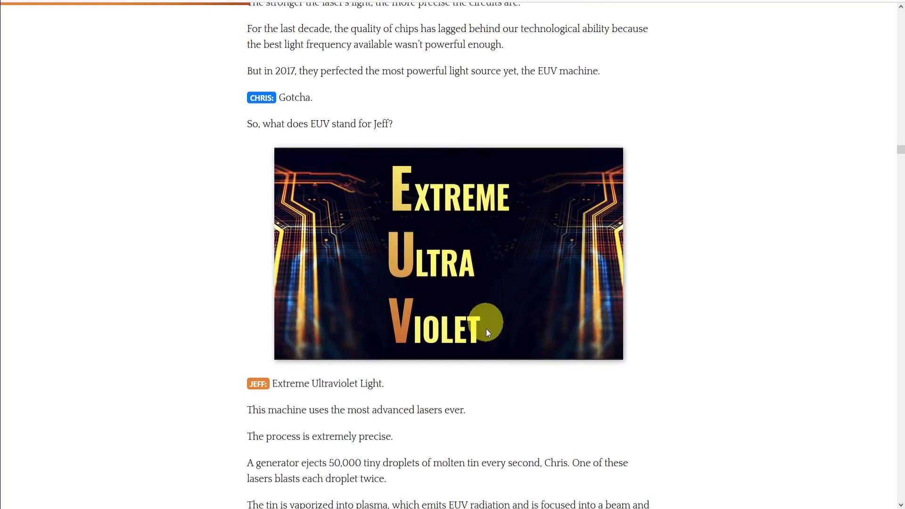
pyautogui.scroll(-3)
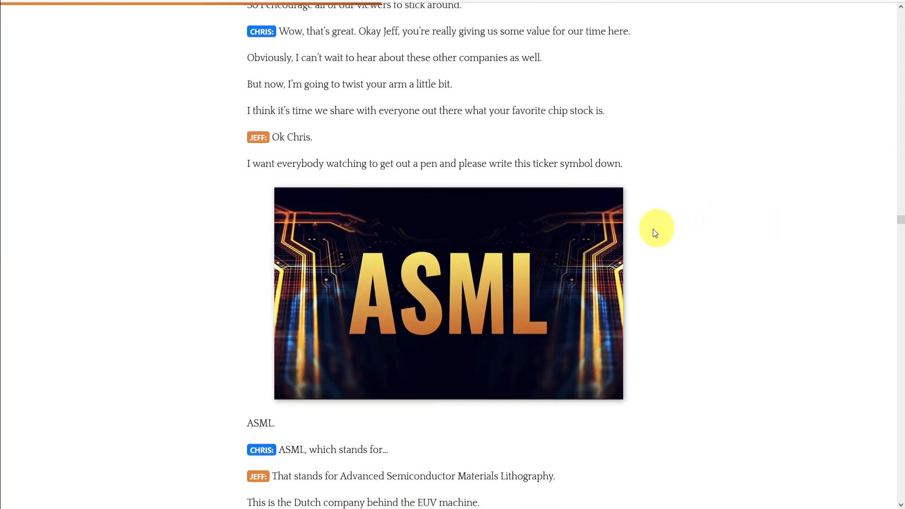
pyautogui.moveTo(267, 336)
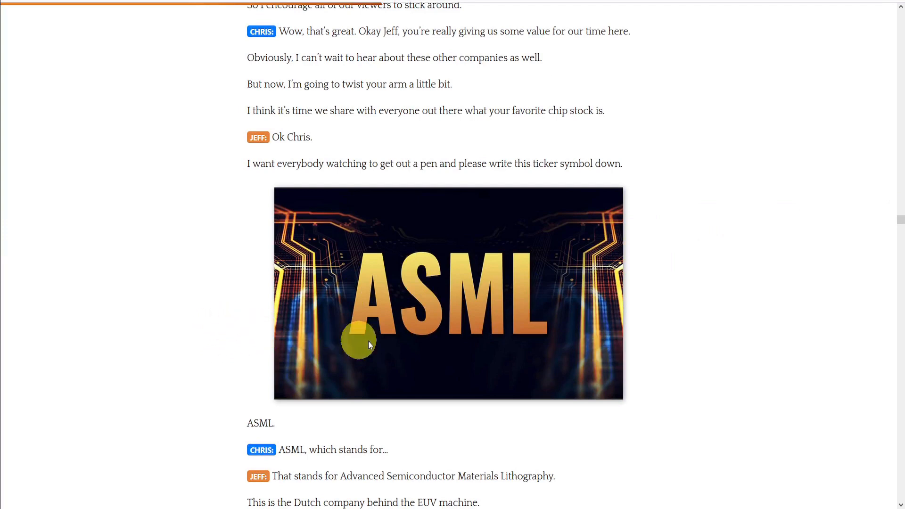
pyautogui.moveTo(499, 427)
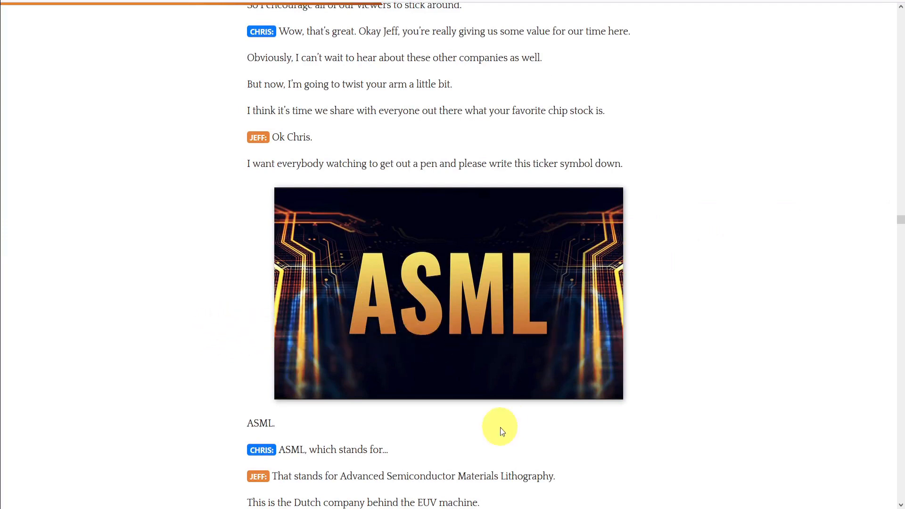
pyautogui.scroll(-3)
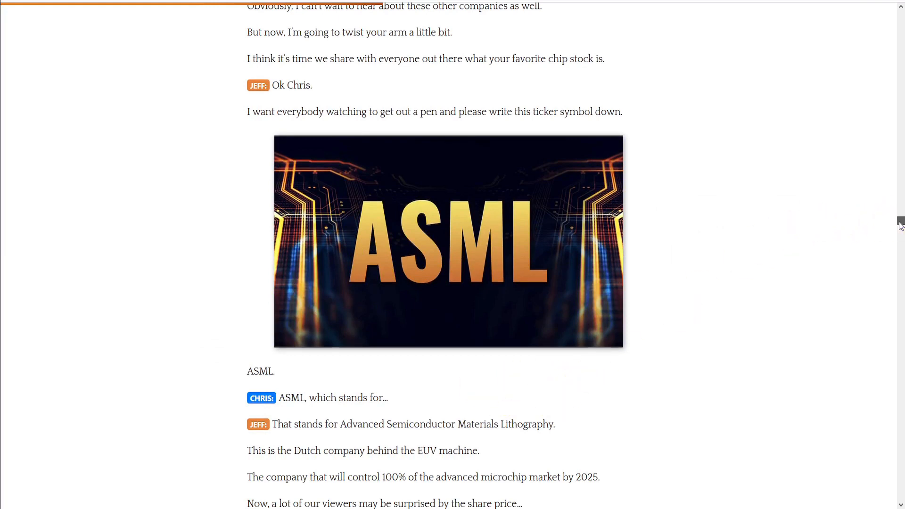
pyautogui.scroll(-3)
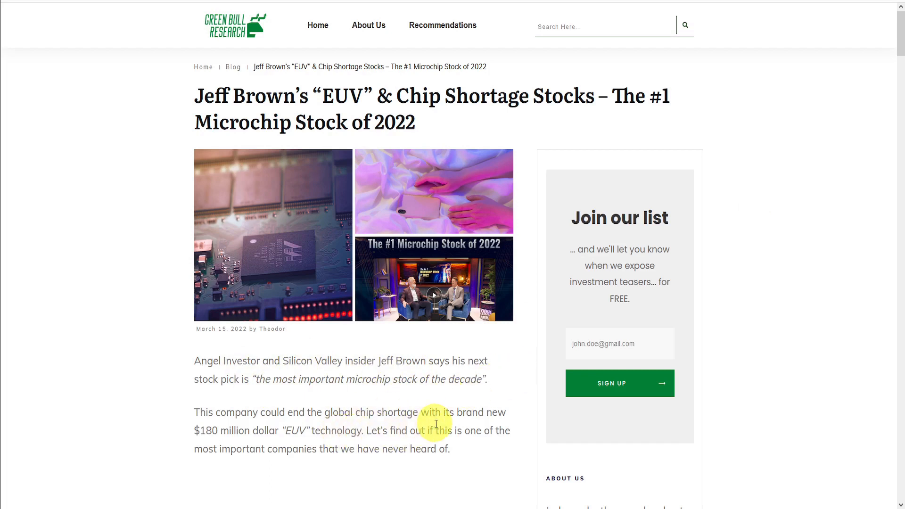
pyautogui.moveTo(303, 449)
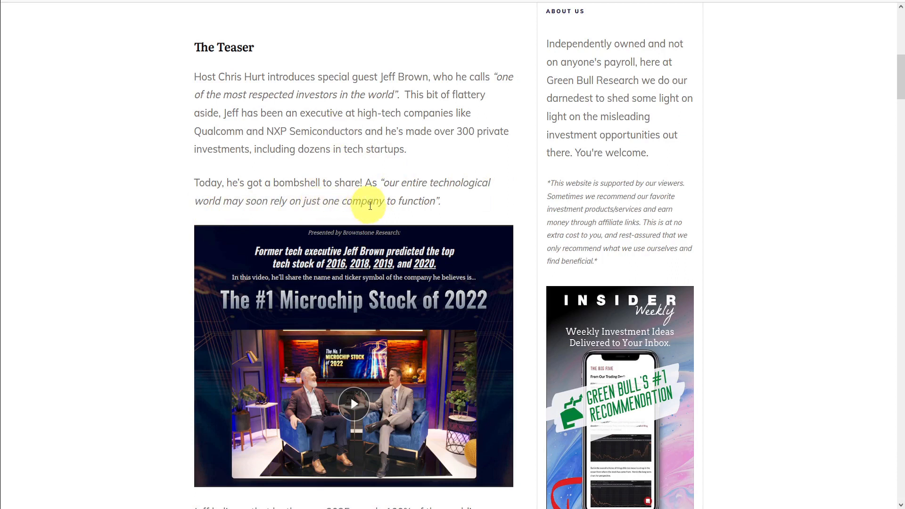
# Read the EUV review's Teaser section down to the Axiom Space 3,189% past-call example.
pyautogui.scroll(-3)
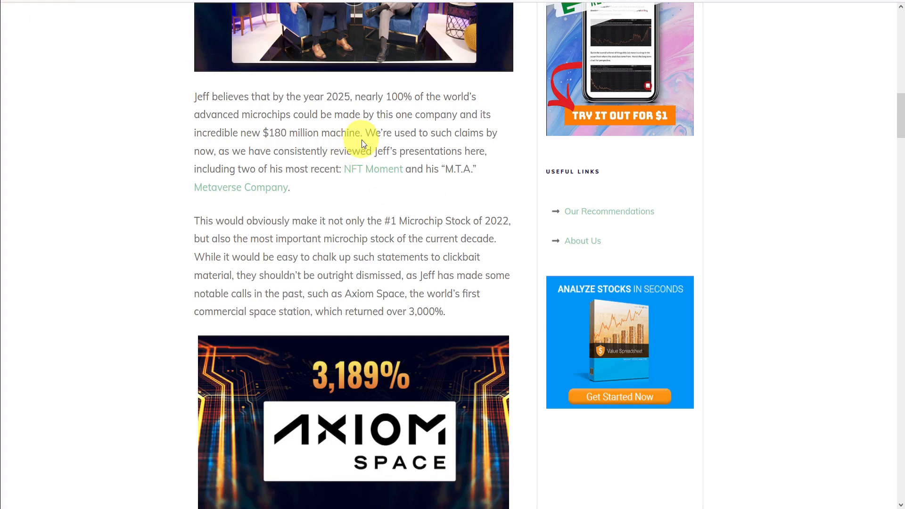
pyautogui.moveTo(344, 158)
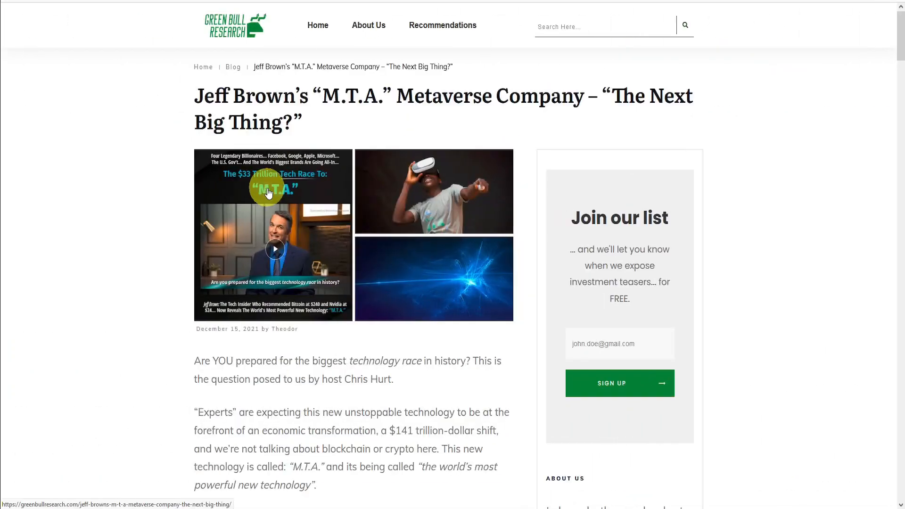
# Read past the two chip categories and the advanced-chip shift to The Pitch heading.
pyautogui.scroll(-3)
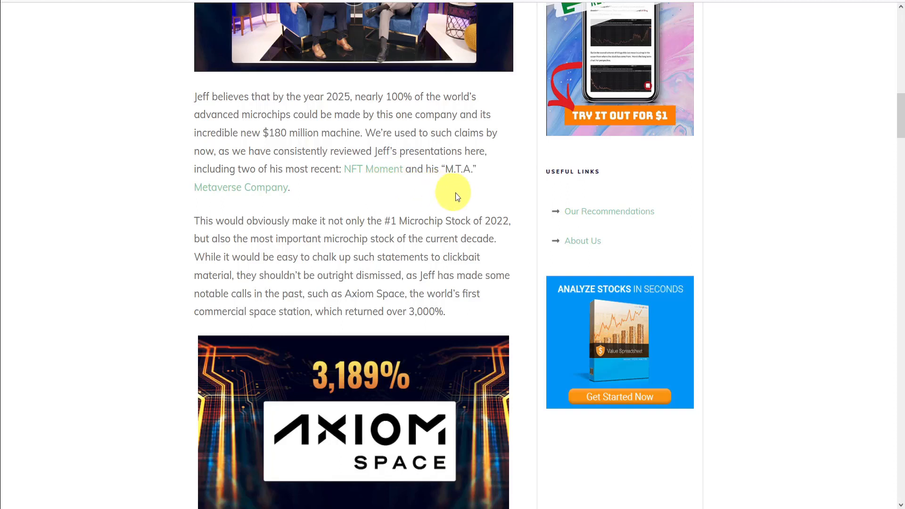
pyautogui.scroll(-3)
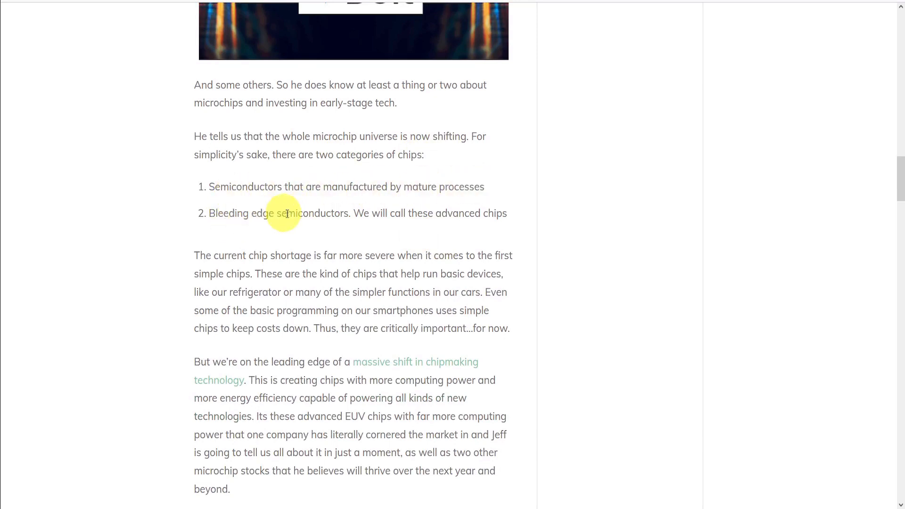
pyautogui.moveTo(501, 213)
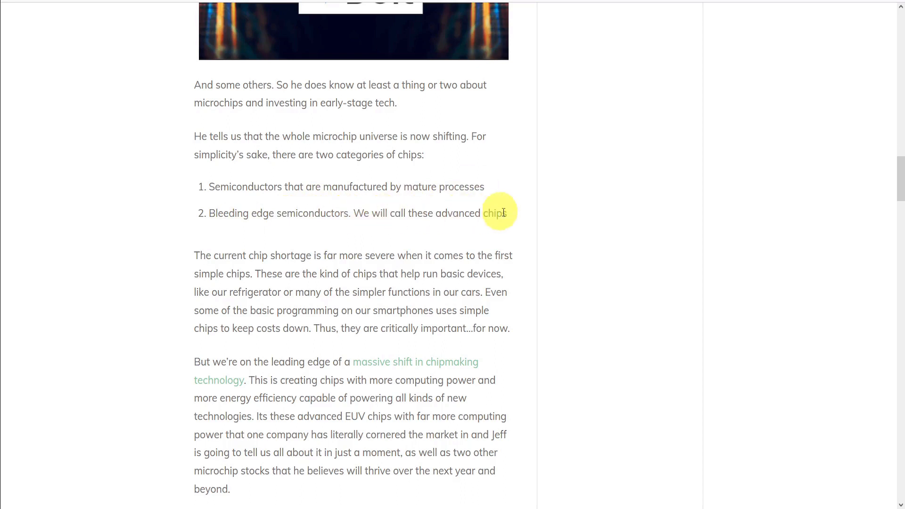
pyautogui.moveTo(219, 239)
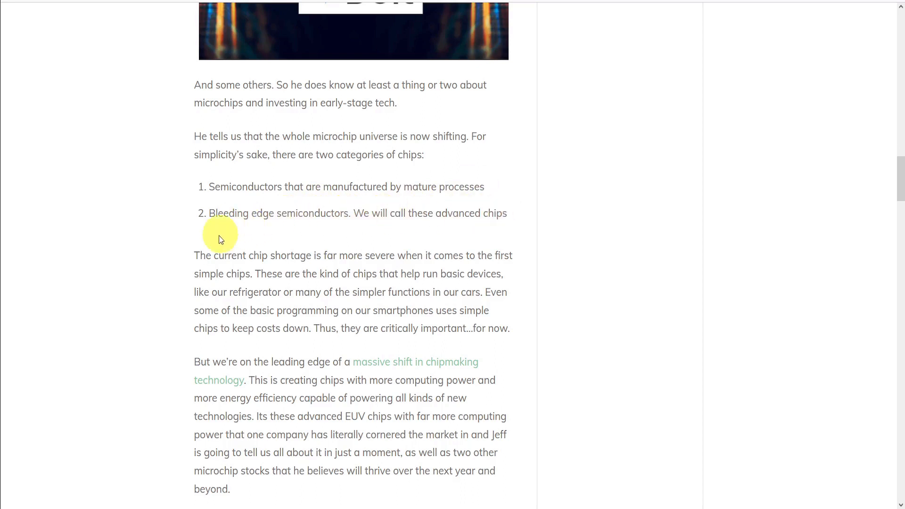
pyautogui.moveTo(241, 275)
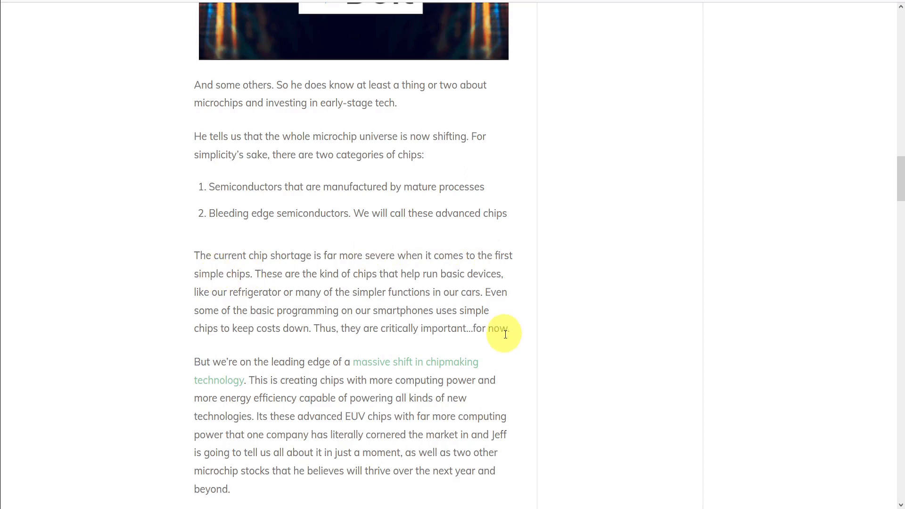
pyautogui.scroll(-3)
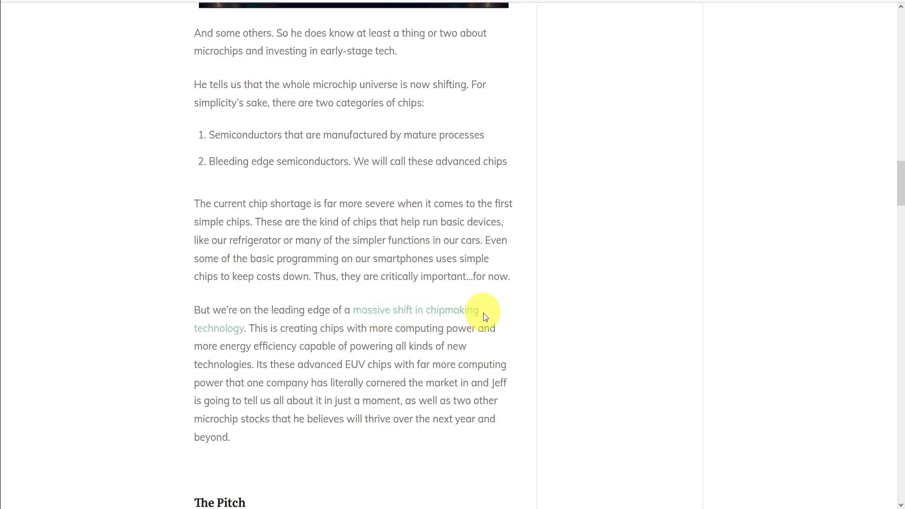
pyautogui.moveTo(339, 333)
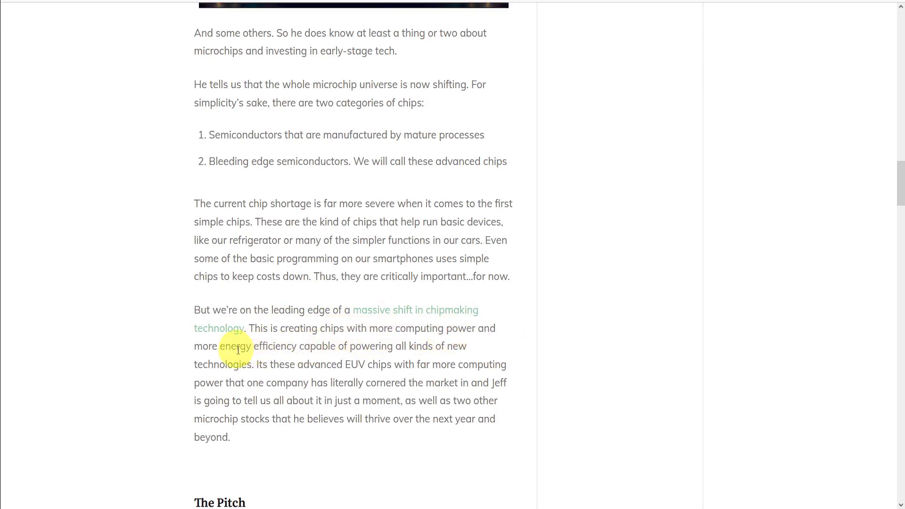
pyautogui.moveTo(417, 351)
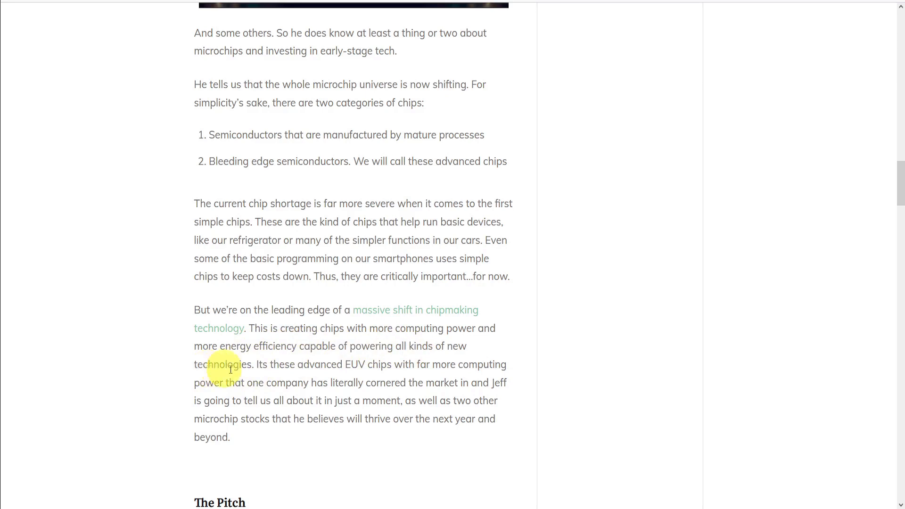
pyautogui.moveTo(371, 364)
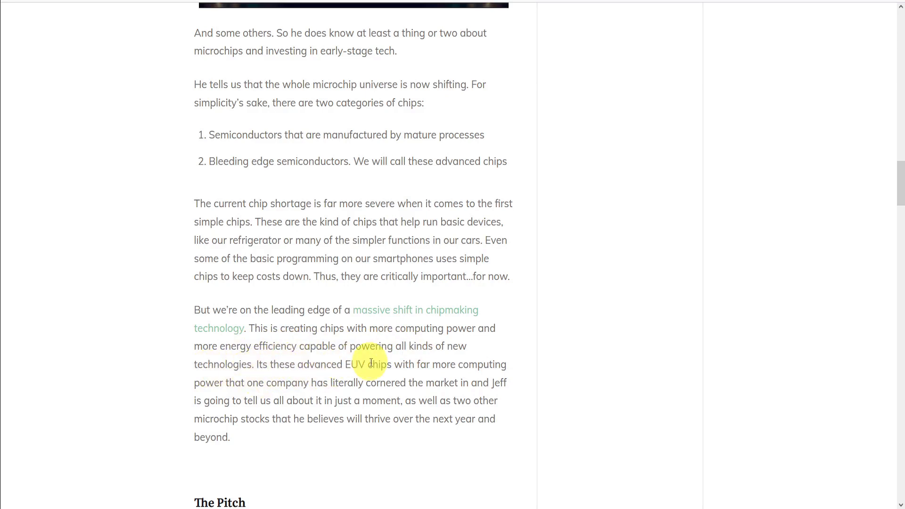
pyautogui.moveTo(402, 387)
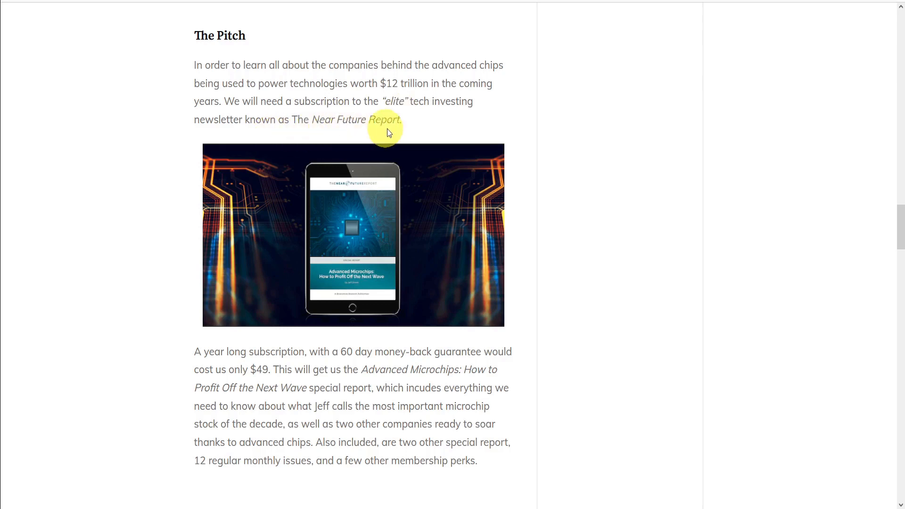
# Read through 'What in the World is an EUV Chip?' to the stock reveal naming ASML Holding.
pyautogui.scroll(-3)
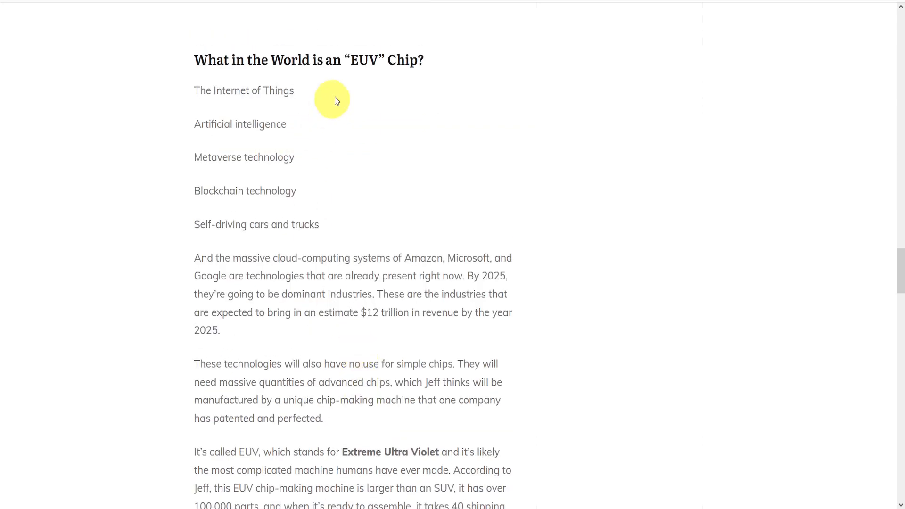
pyautogui.moveTo(411, 80)
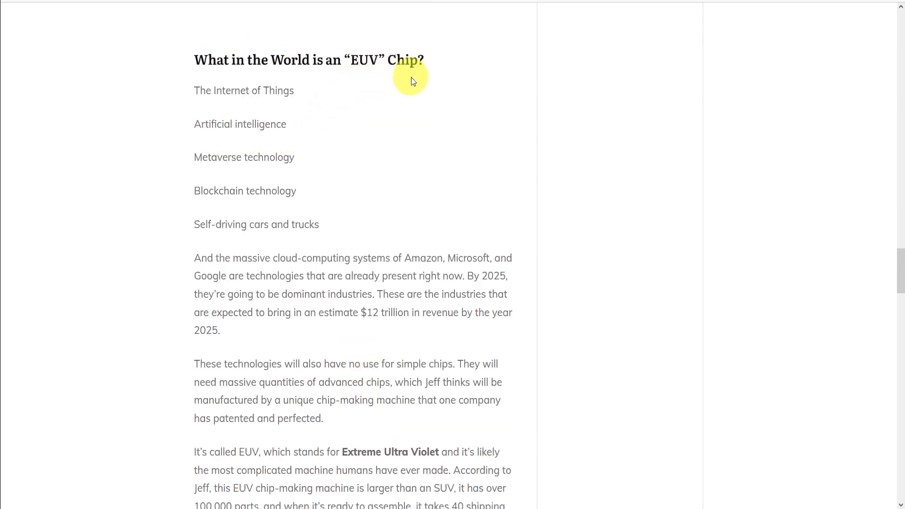
pyautogui.moveTo(293, 136)
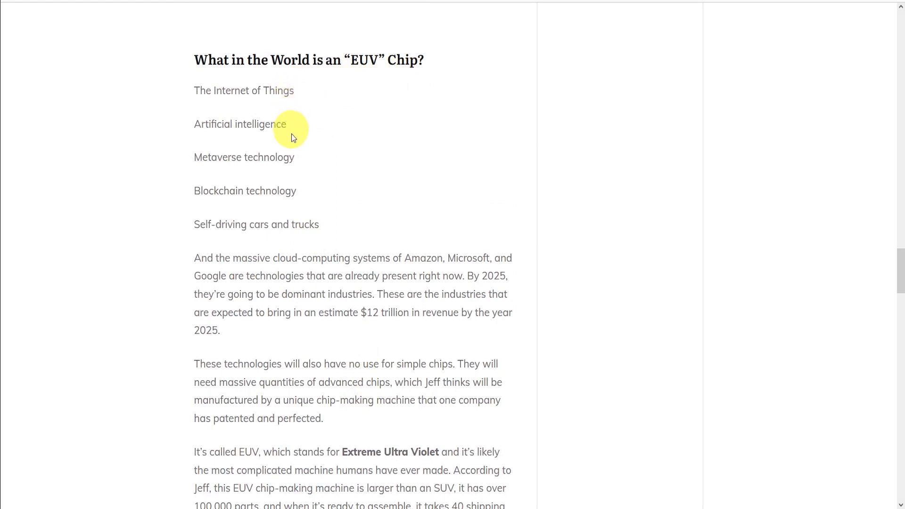
pyautogui.moveTo(259, 224)
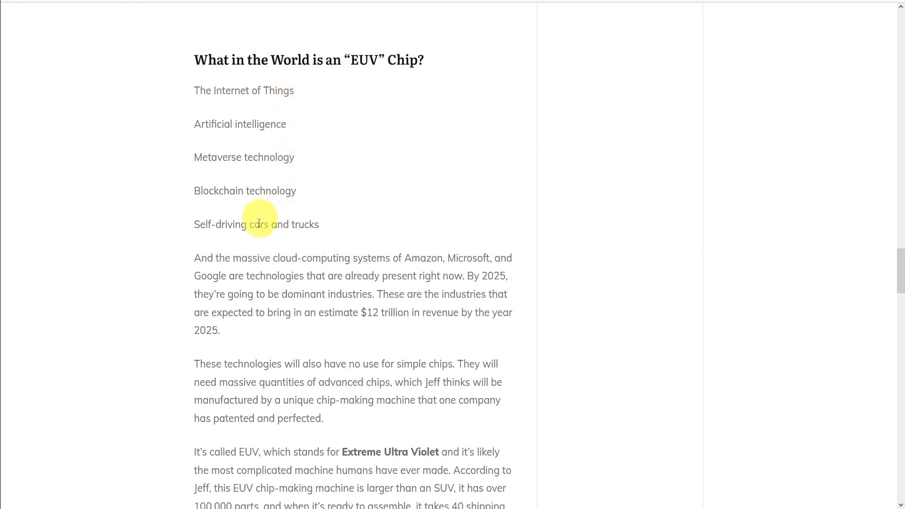
pyautogui.moveTo(255, 227)
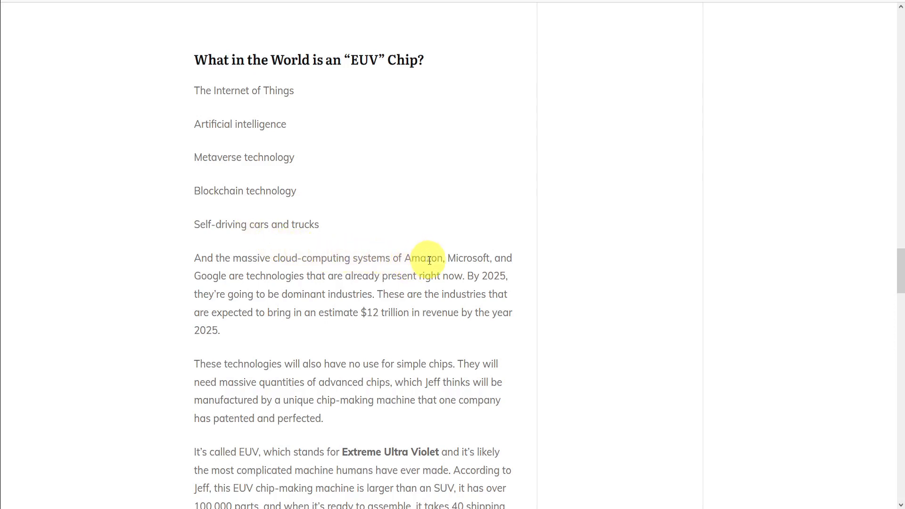
pyautogui.moveTo(262, 380)
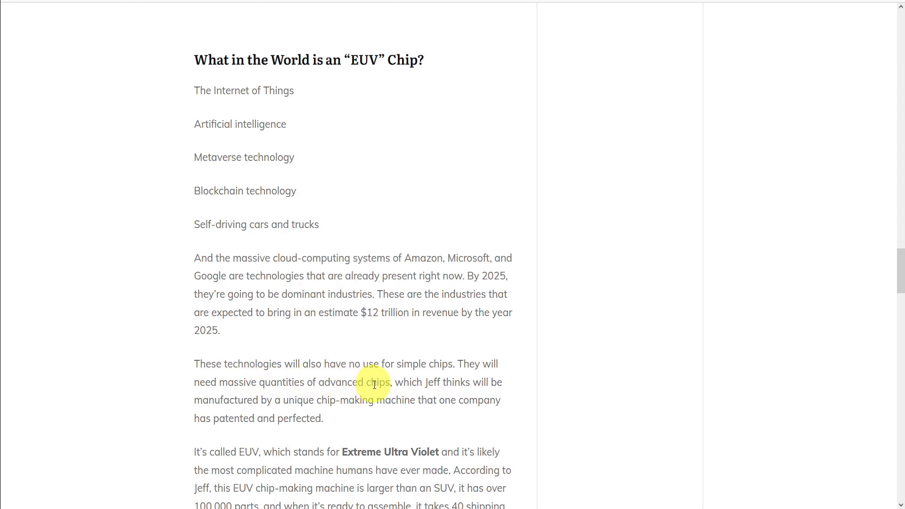
pyautogui.moveTo(372, 401)
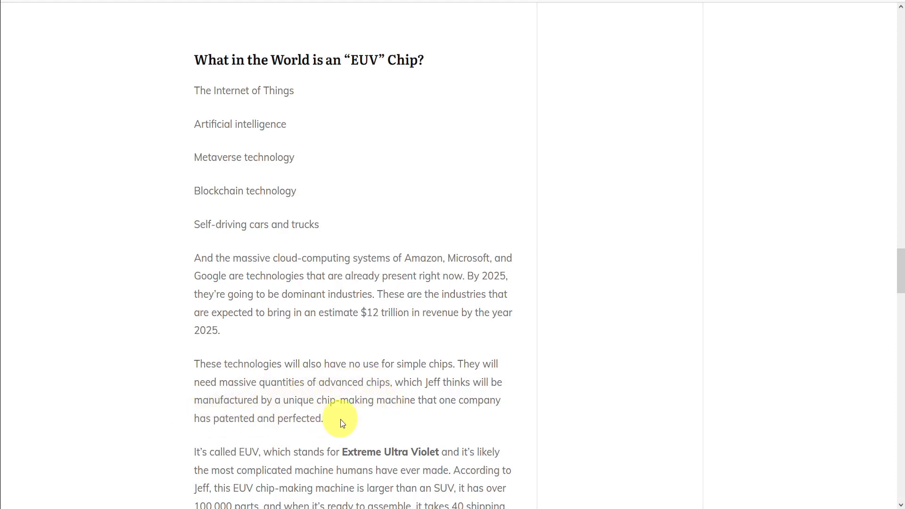
pyautogui.scroll(-3)
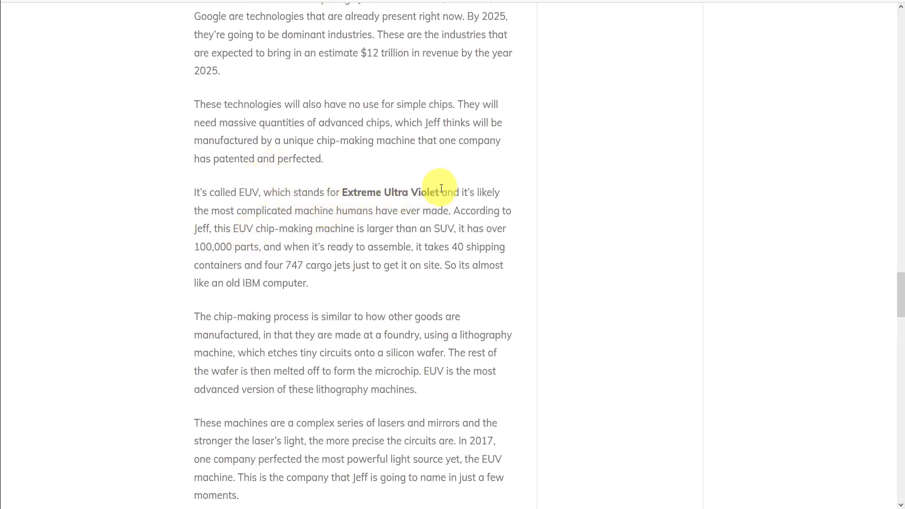
pyautogui.moveTo(316, 284)
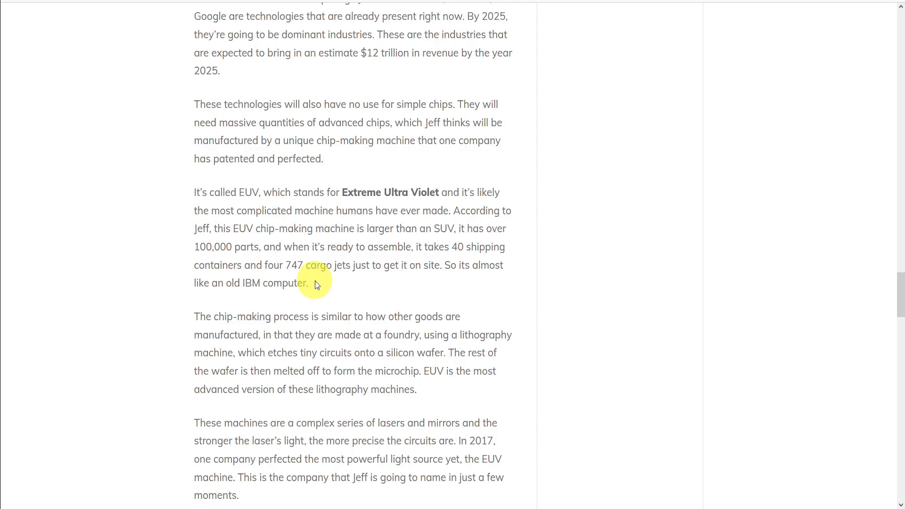
pyautogui.scroll(-3)
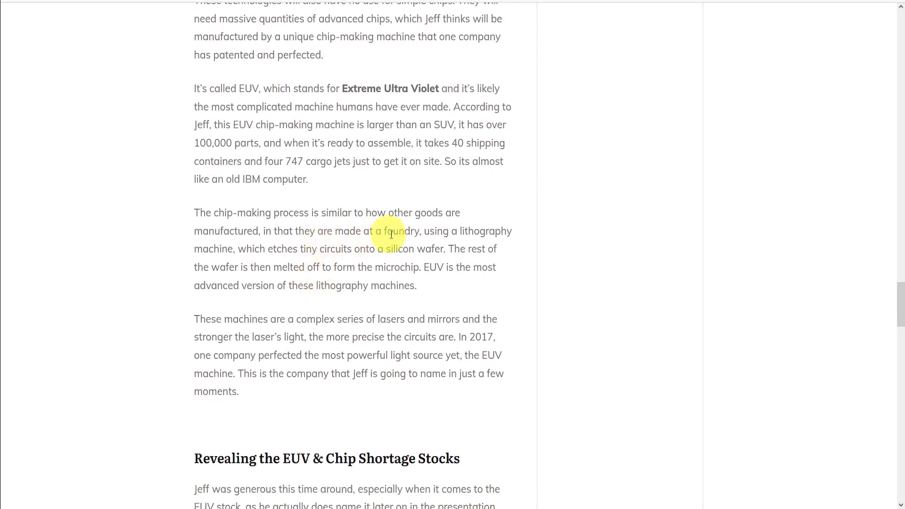
pyautogui.moveTo(273, 252)
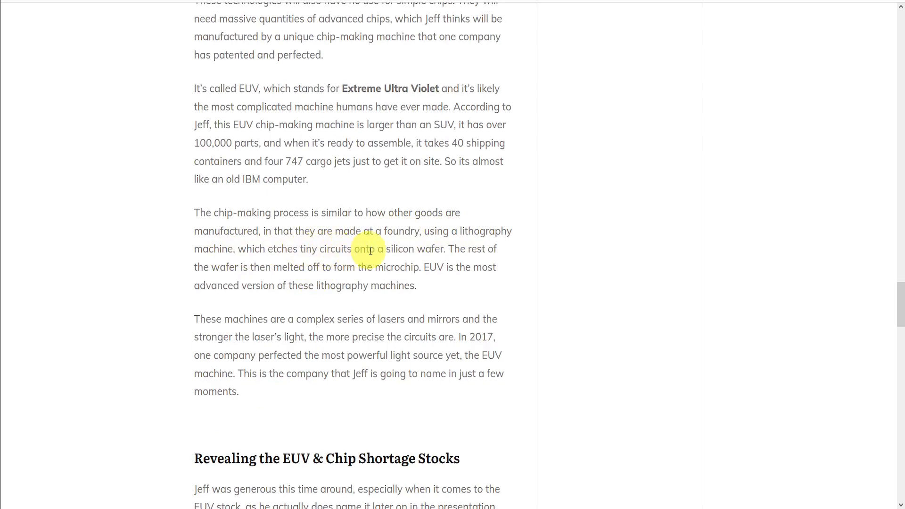
pyautogui.moveTo(440, 267)
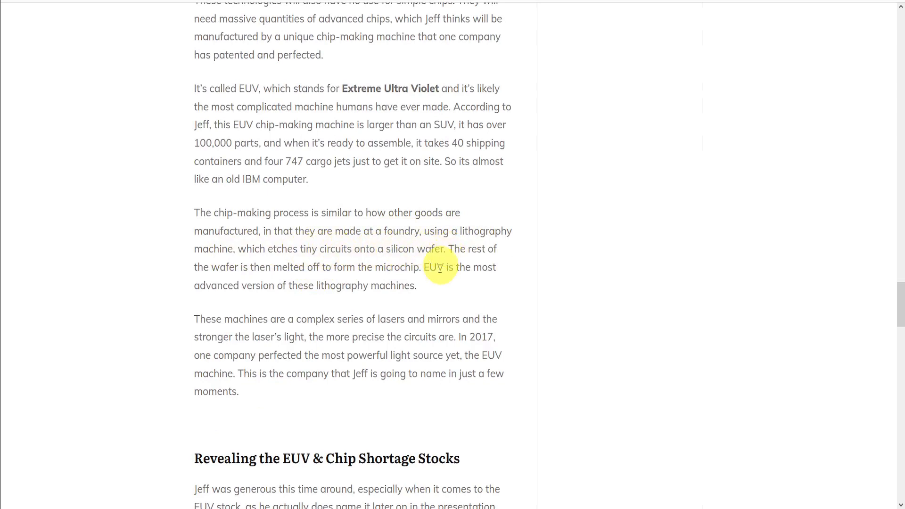
pyautogui.moveTo(436, 290)
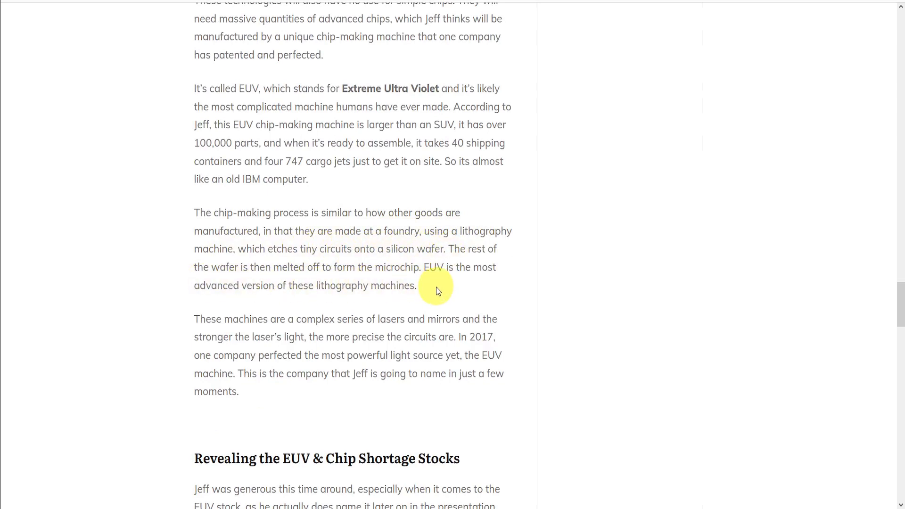
pyautogui.moveTo(219, 364)
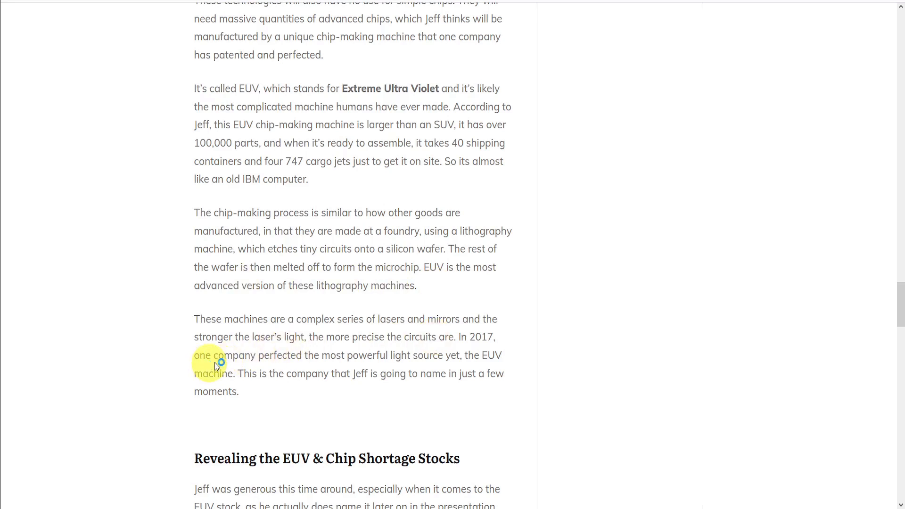
pyautogui.moveTo(419, 361)
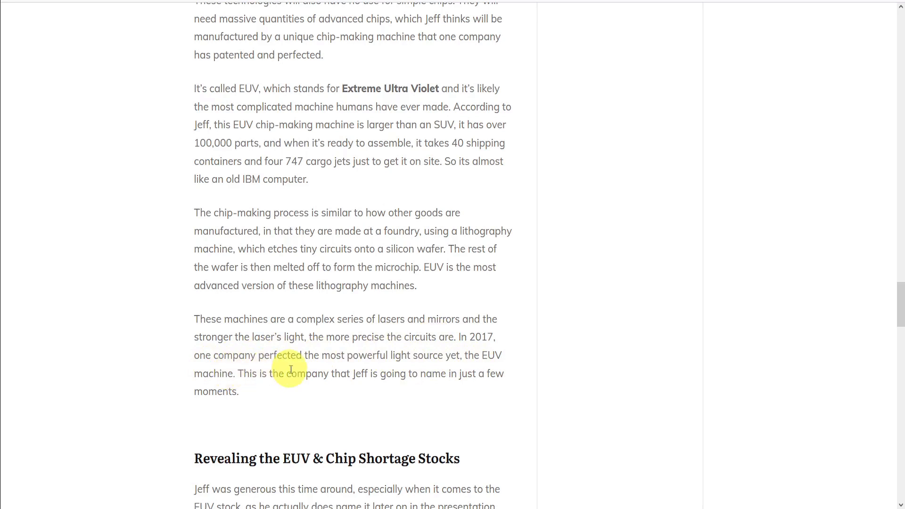
pyautogui.scroll(-3)
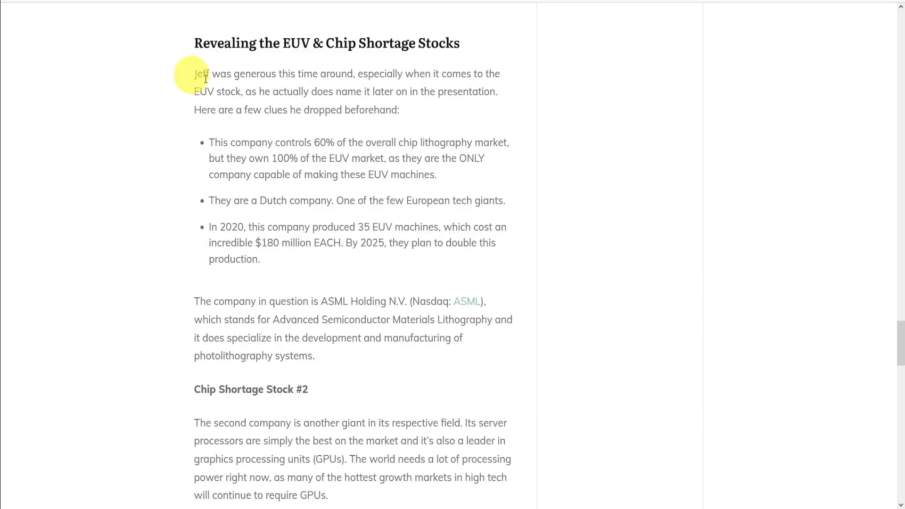
pyautogui.moveTo(268, 105)
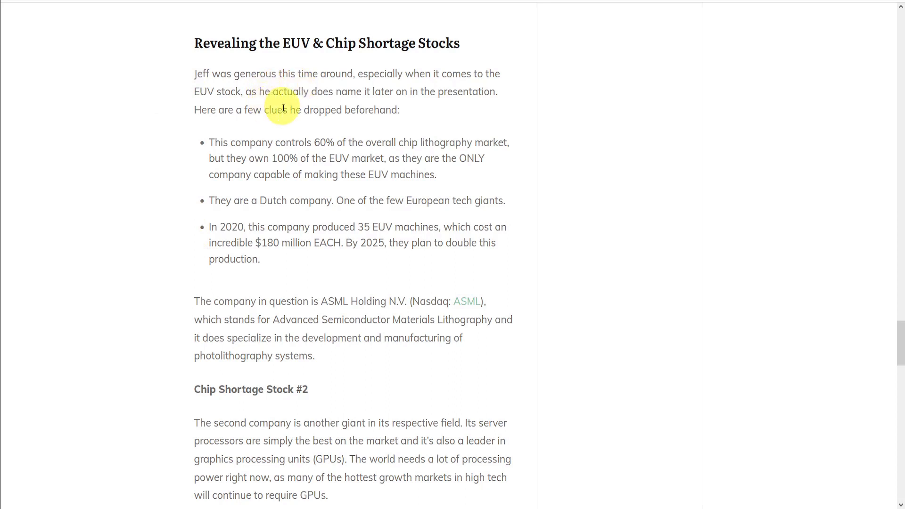
pyautogui.moveTo(268, 156)
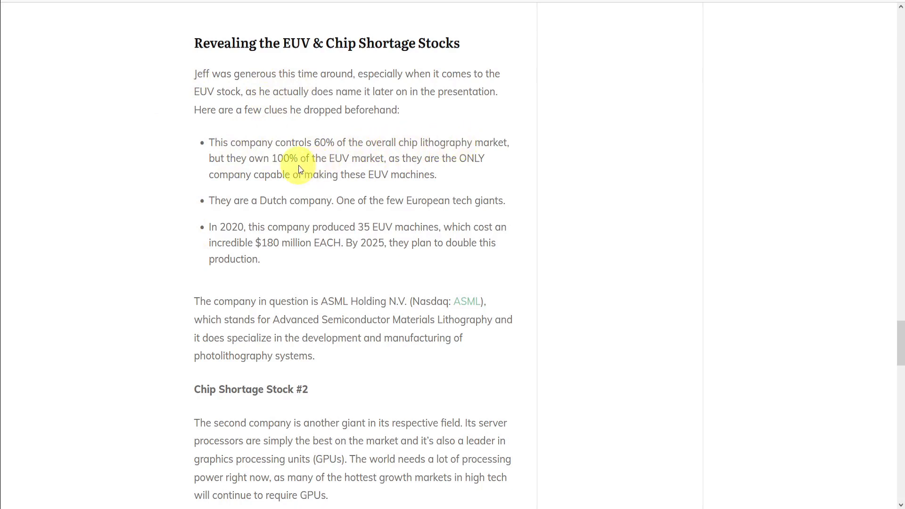
pyautogui.moveTo(349, 158)
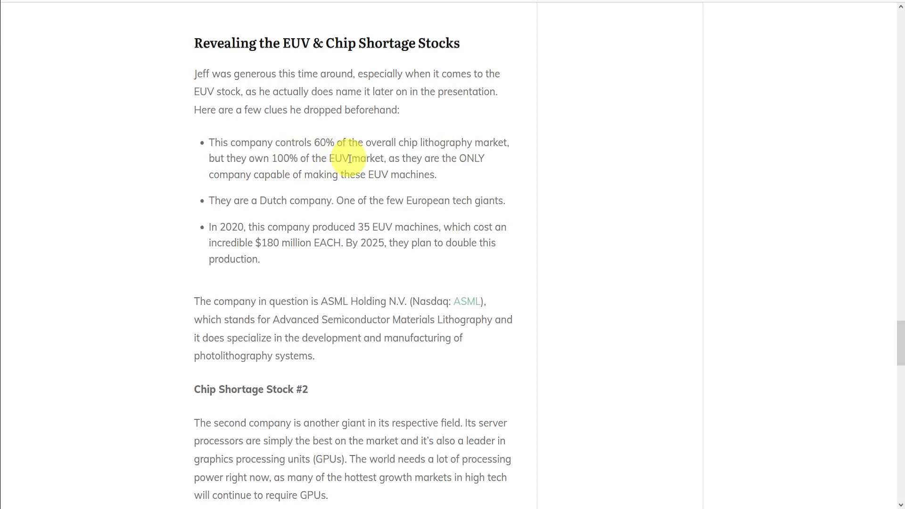
pyautogui.moveTo(328, 175)
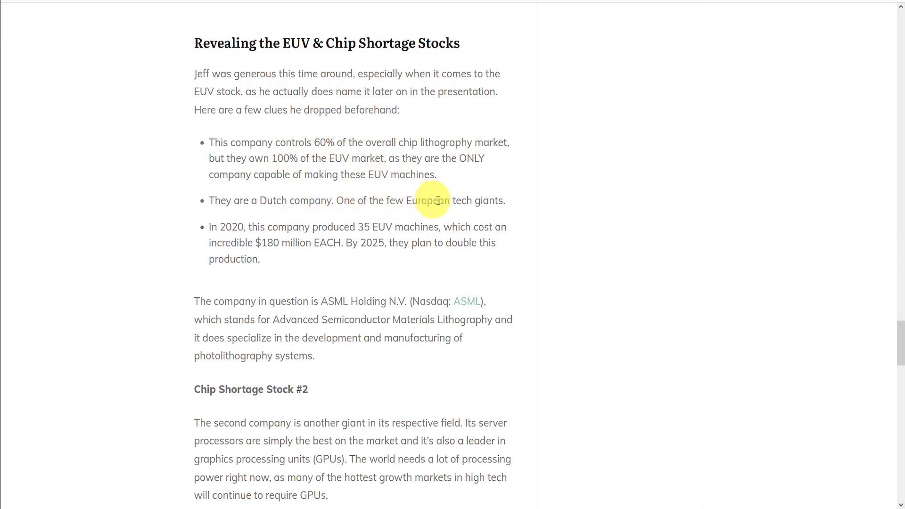
pyautogui.moveTo(385, 224)
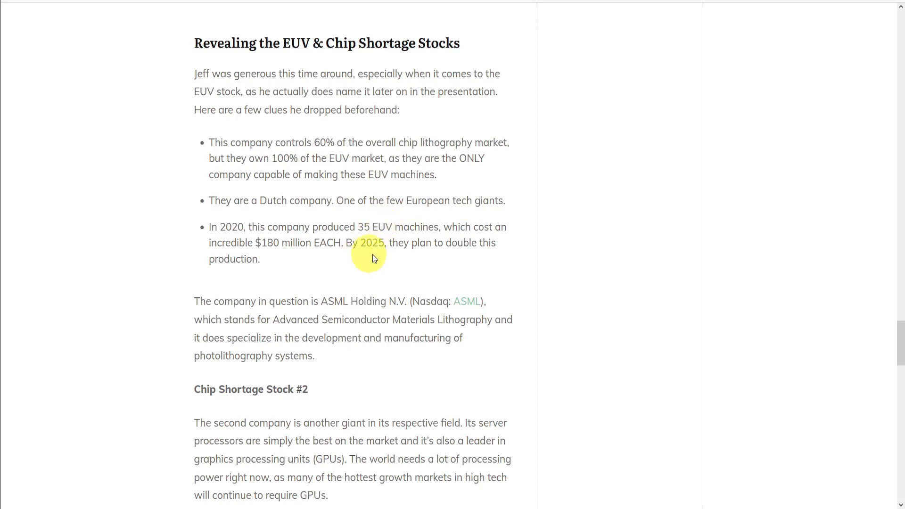
# Find the paragraph naming ASML Holding N.V. and open its ASML ticker link on Yahoo Finance.
pyautogui.scroll(-3)
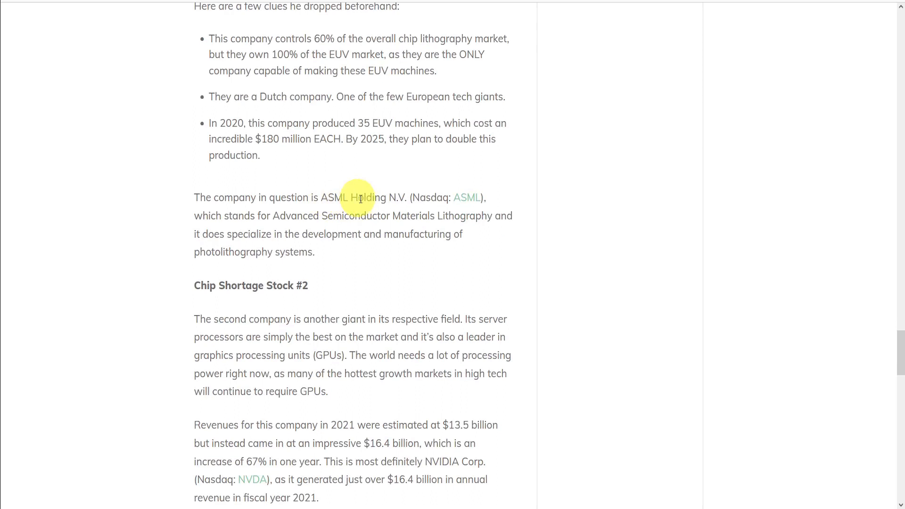
pyautogui.moveTo(469, 198)
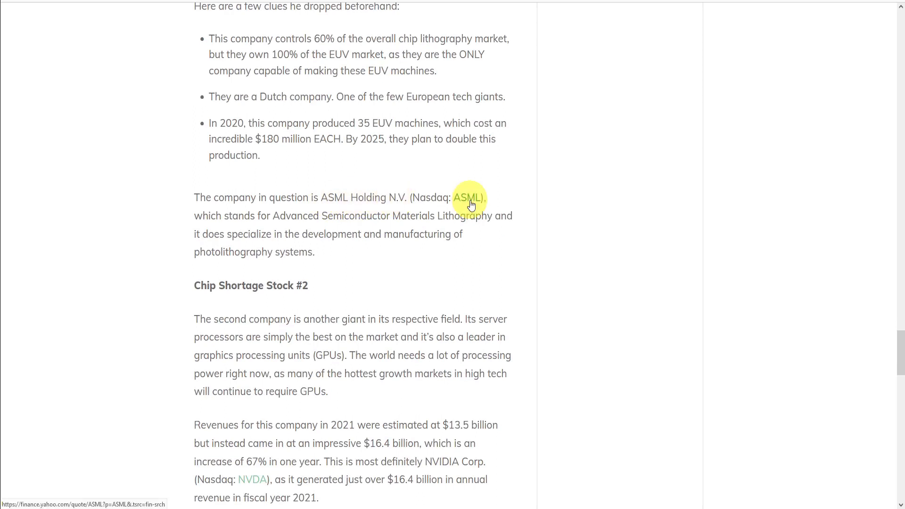
pyautogui.click(469, 197)
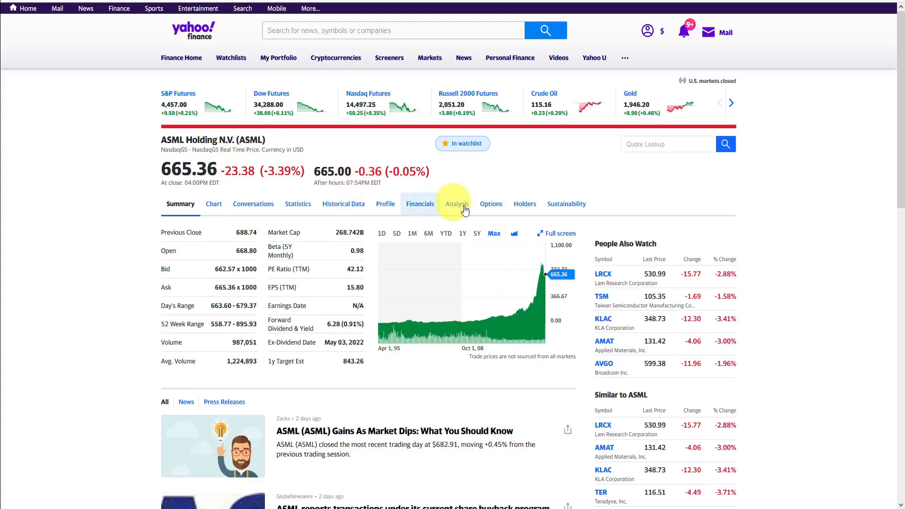
pyautogui.moveTo(527, 319)
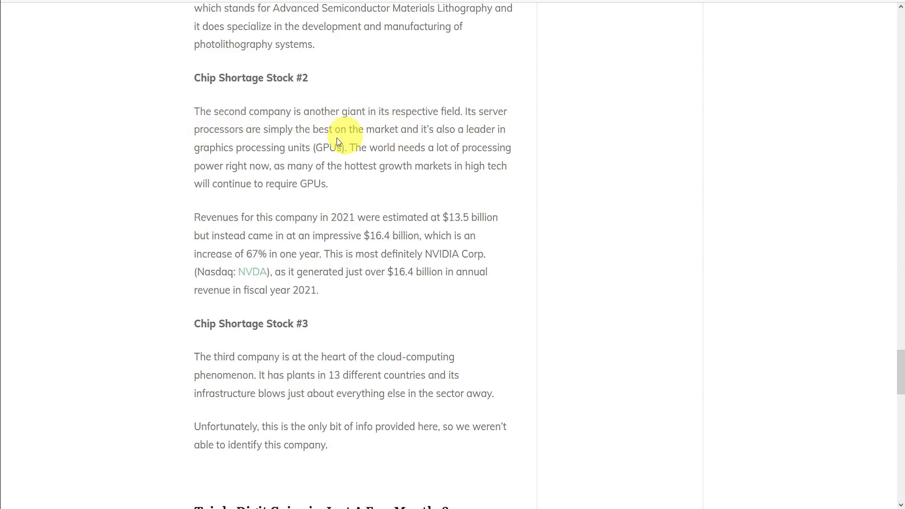
pyautogui.moveTo(386, 147)
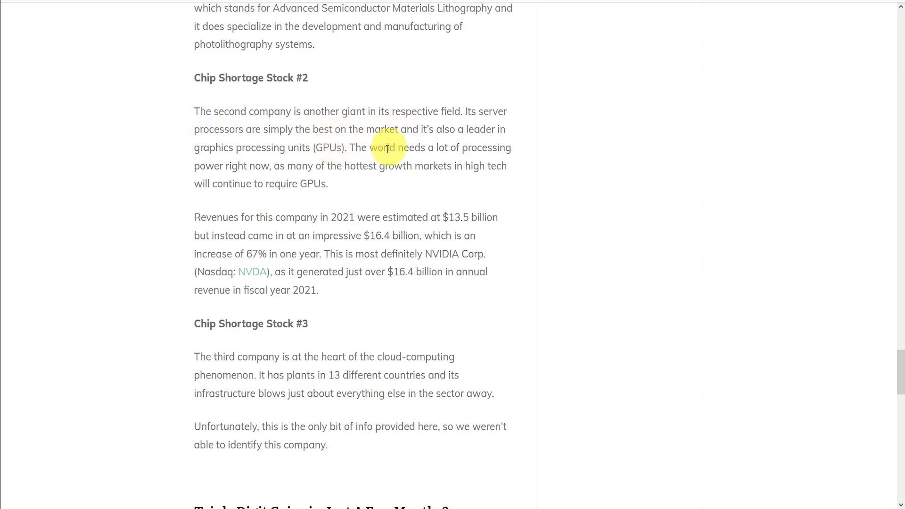
pyautogui.moveTo(269, 167)
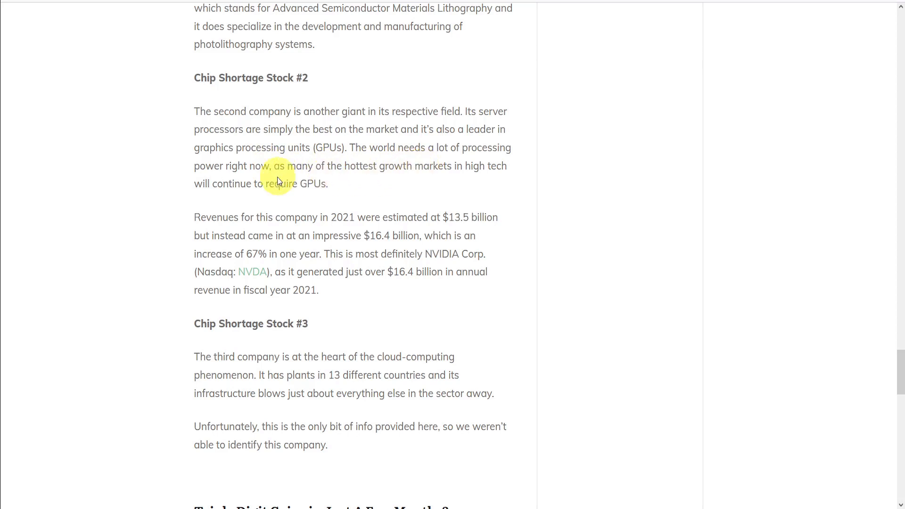
pyautogui.moveTo(336, 188)
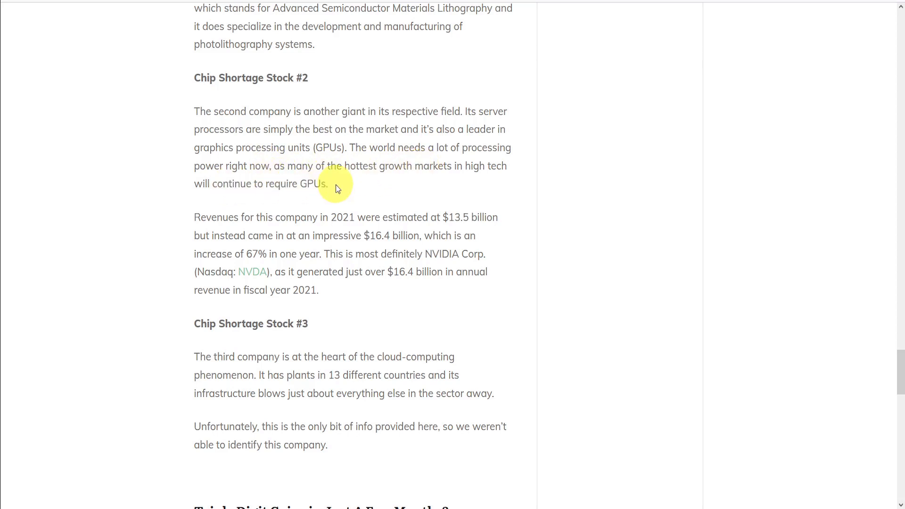
# Read NVIDIA's Stock #2 section through its $16.4 billion revenue and open NVIDIA's stock quote.
pyautogui.scroll(-3)
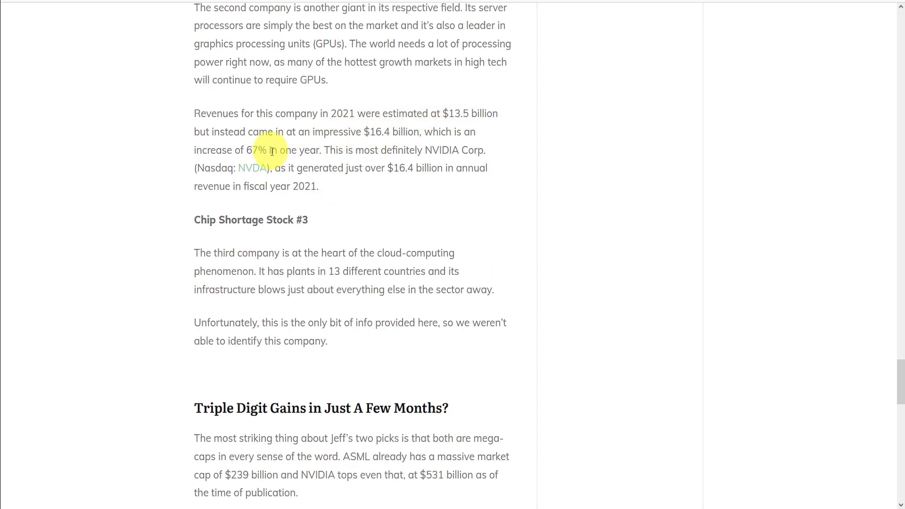
pyautogui.moveTo(315, 145)
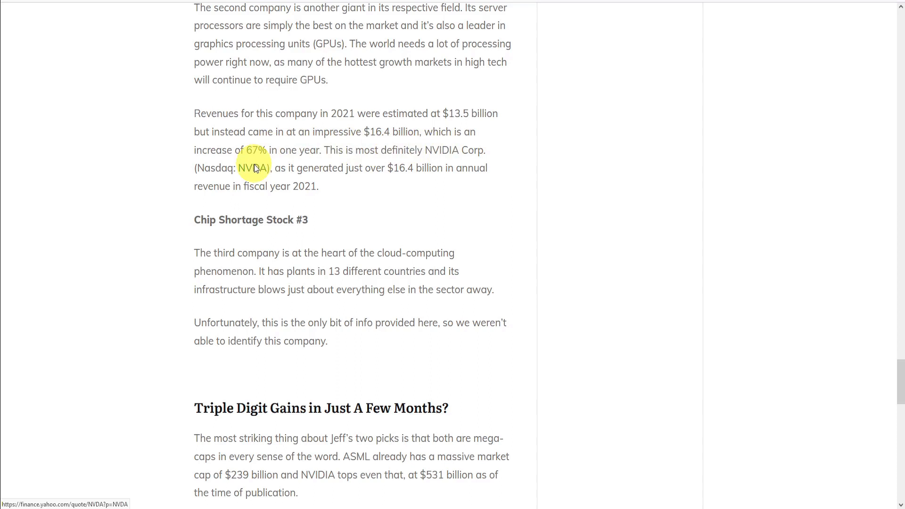
pyautogui.click(254, 168)
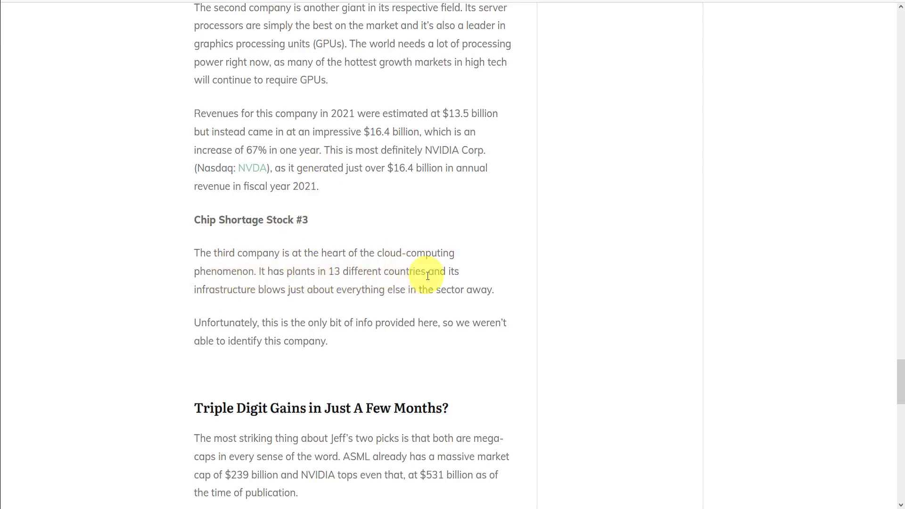
pyautogui.moveTo(435, 304)
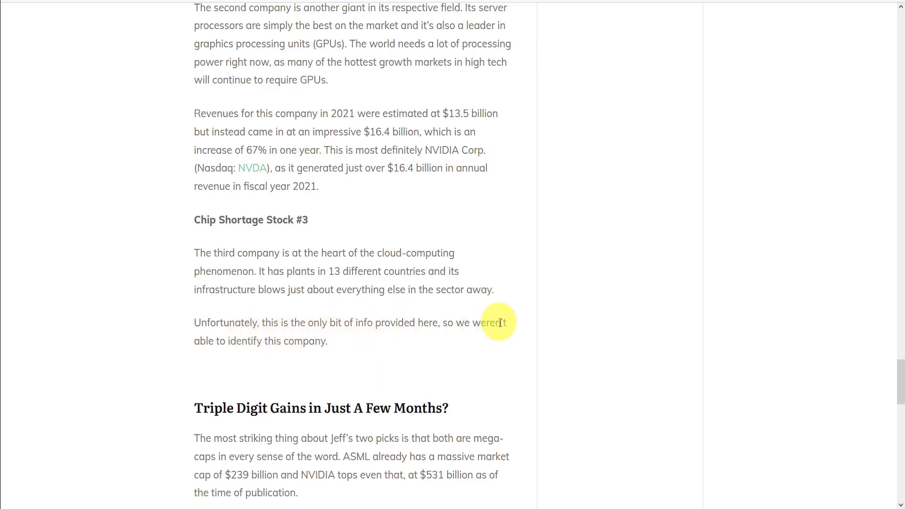
pyautogui.moveTo(330, 345)
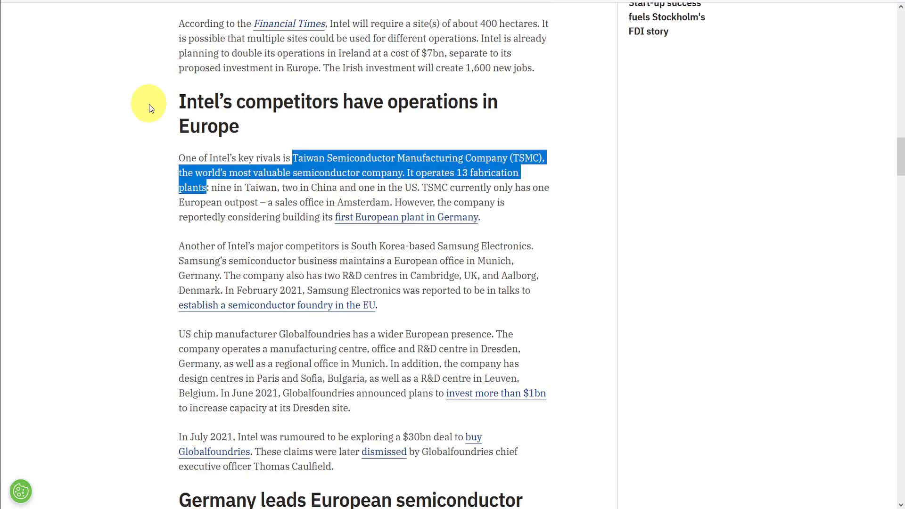
pyautogui.moveTo(502, 161)
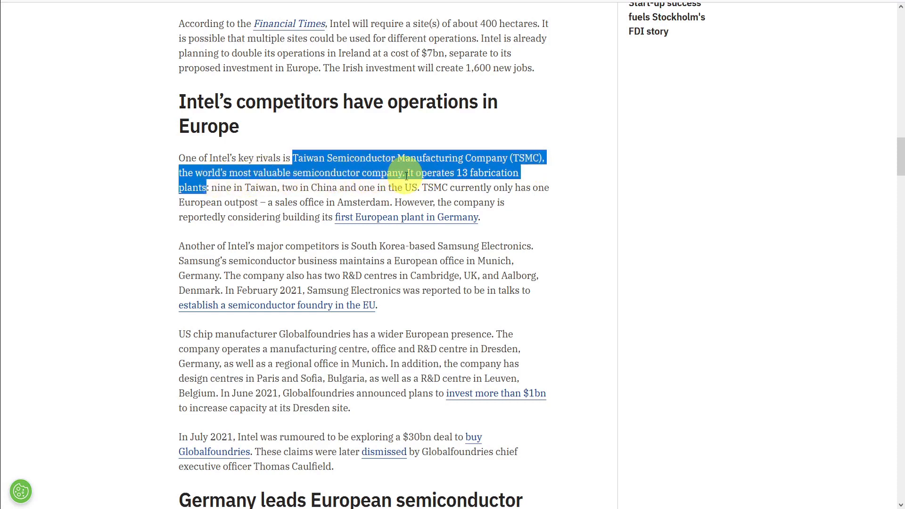
pyautogui.moveTo(224, 195)
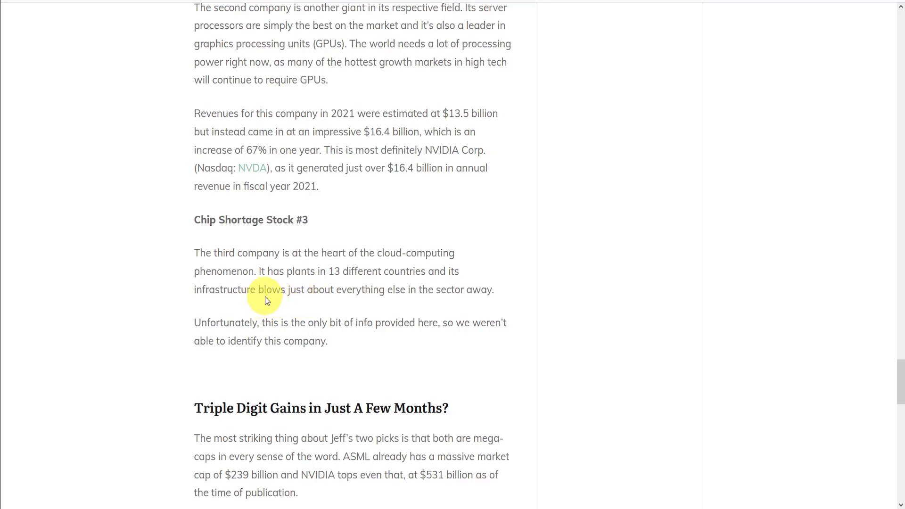
pyautogui.moveTo(278, 155)
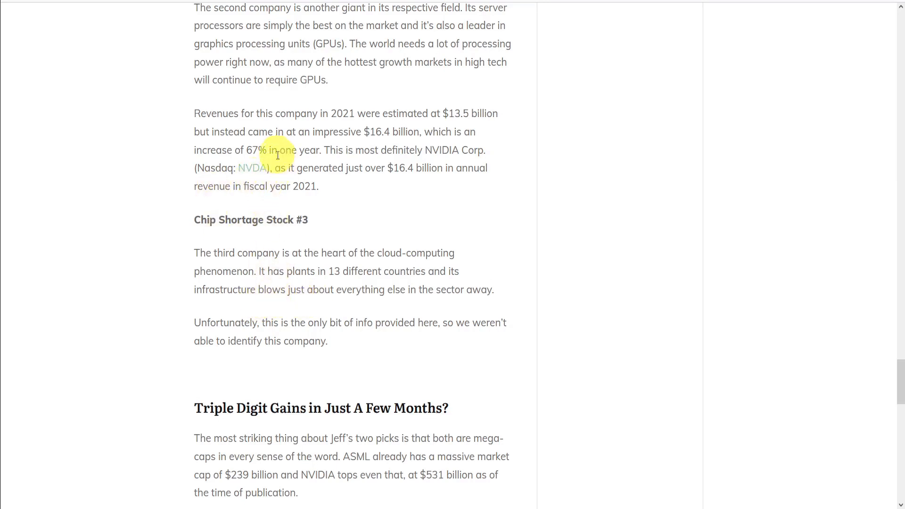
pyautogui.moveTo(309, 293)
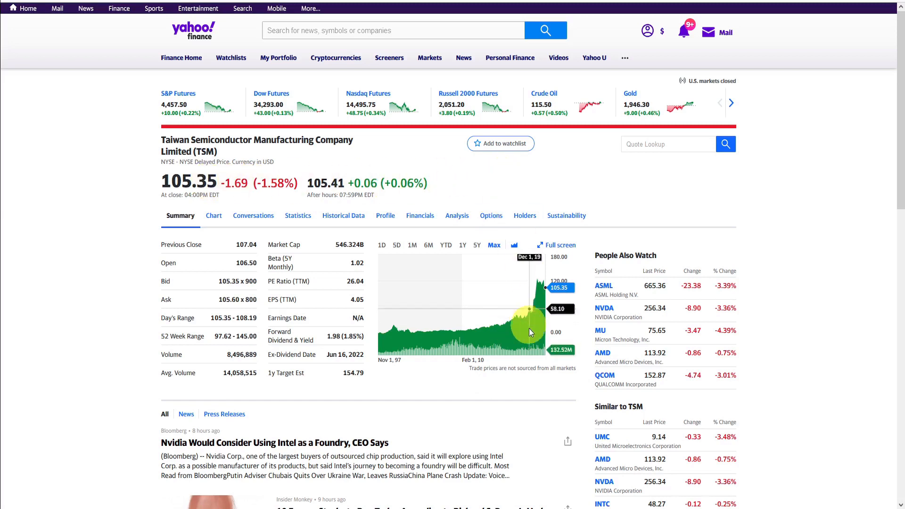
pyautogui.moveTo(528, 334)
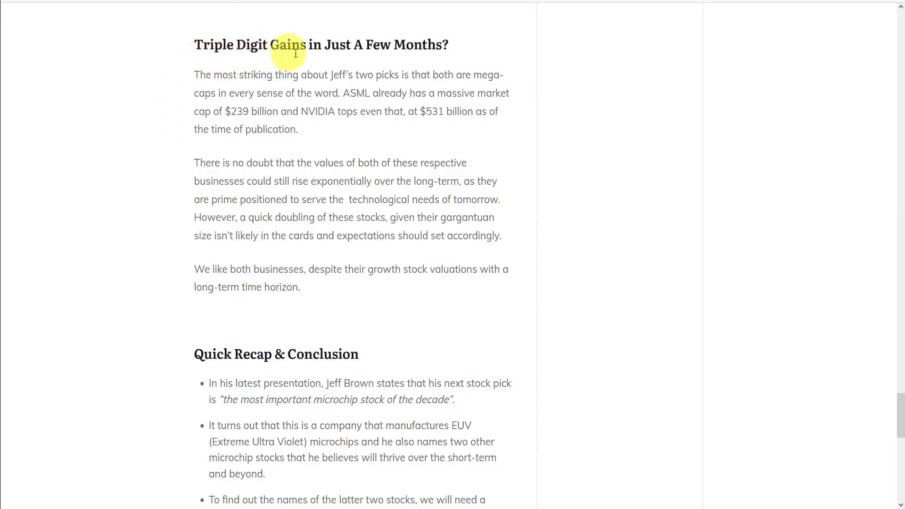
pyautogui.moveTo(488, 51)
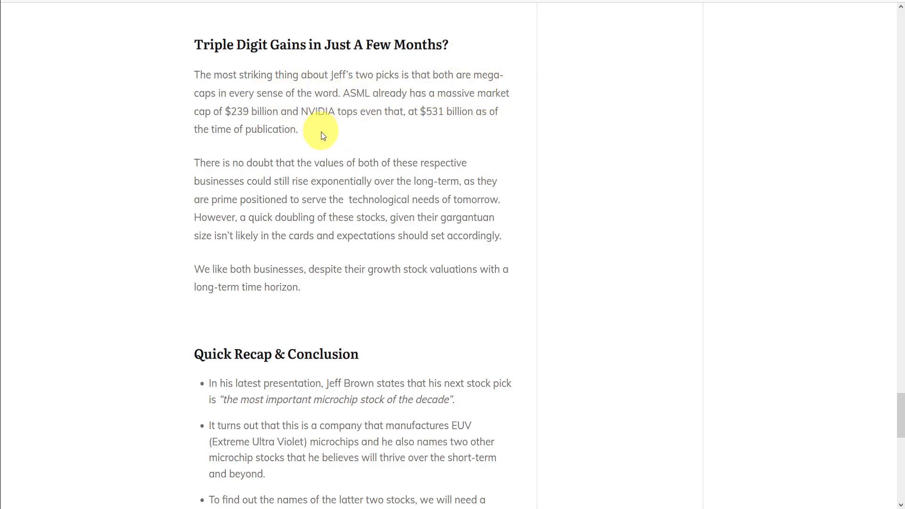
pyautogui.moveTo(339, 117)
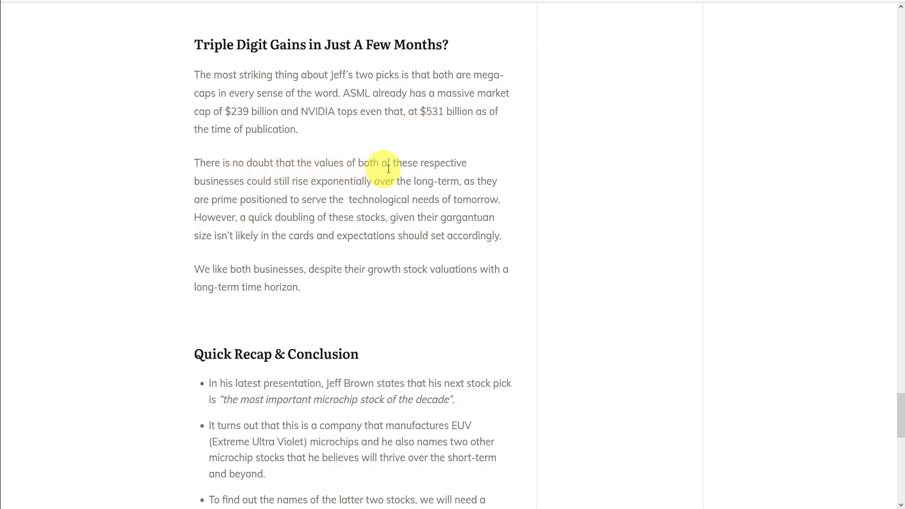
pyautogui.moveTo(293, 186)
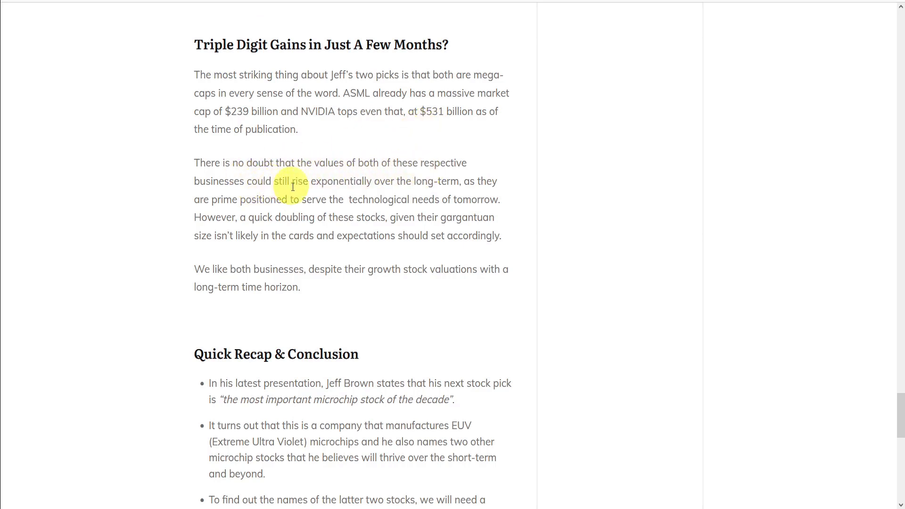
pyautogui.moveTo(451, 184)
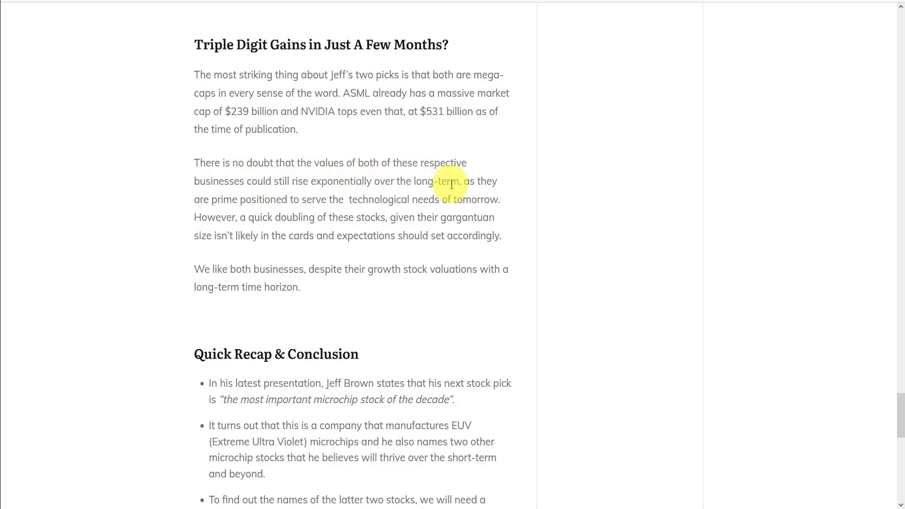
pyautogui.moveTo(416, 201)
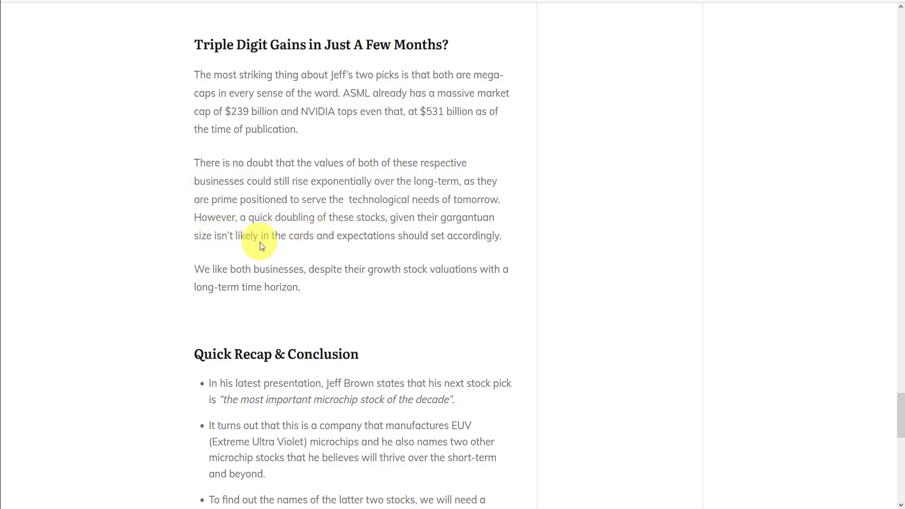
pyautogui.moveTo(499, 247)
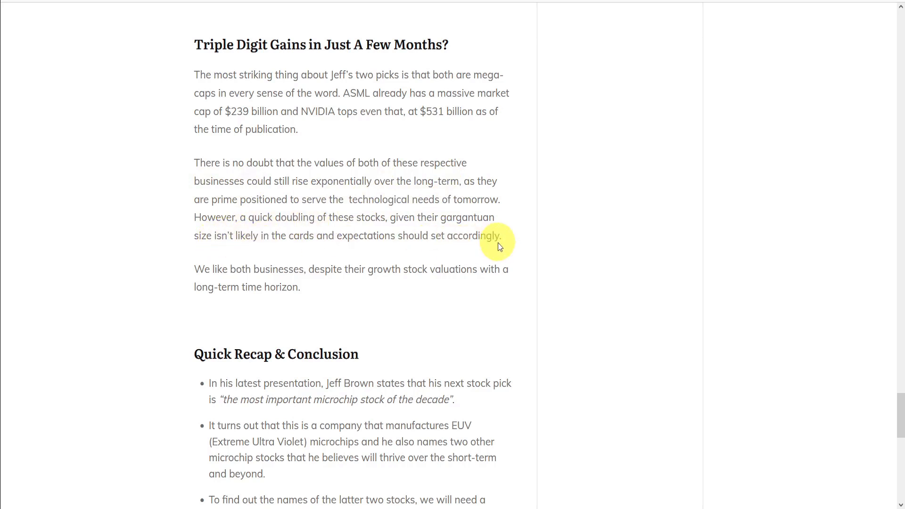
pyautogui.moveTo(338, 288)
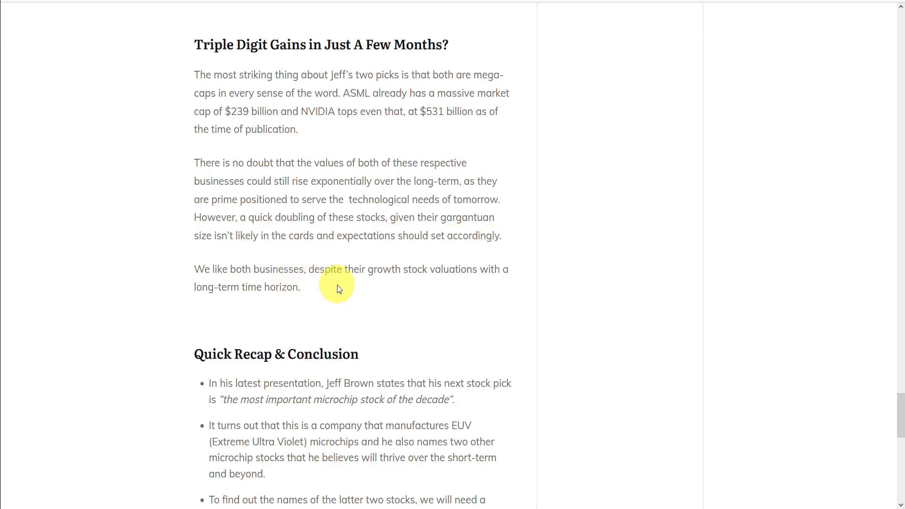
pyautogui.moveTo(475, 275)
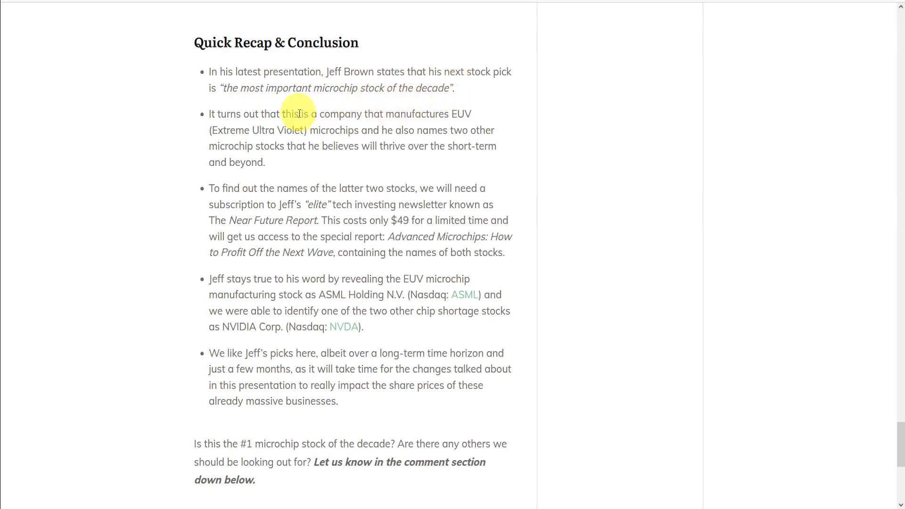
pyautogui.moveTo(327, 133)
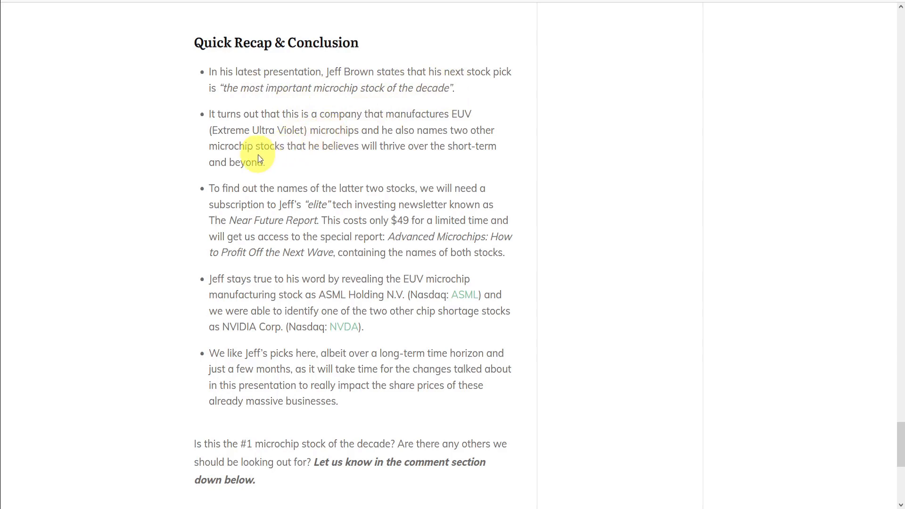
pyautogui.moveTo(300, 165)
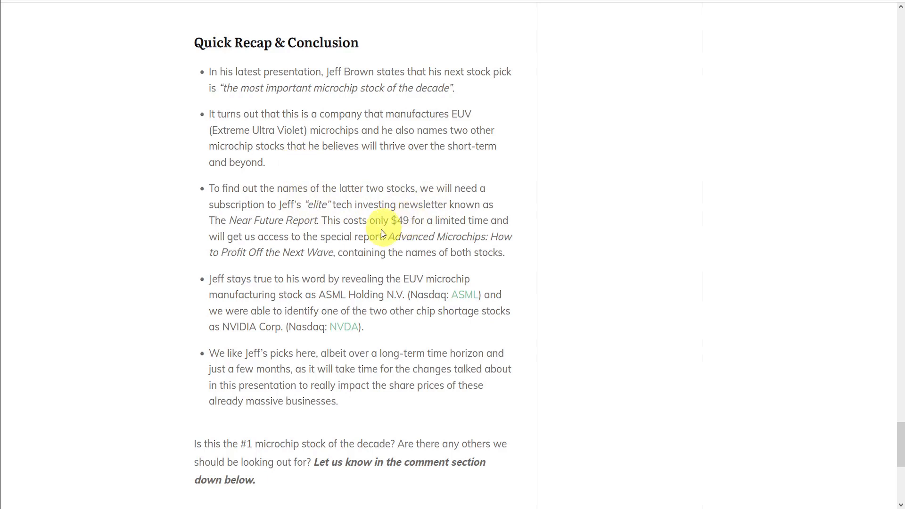
pyautogui.moveTo(475, 256)
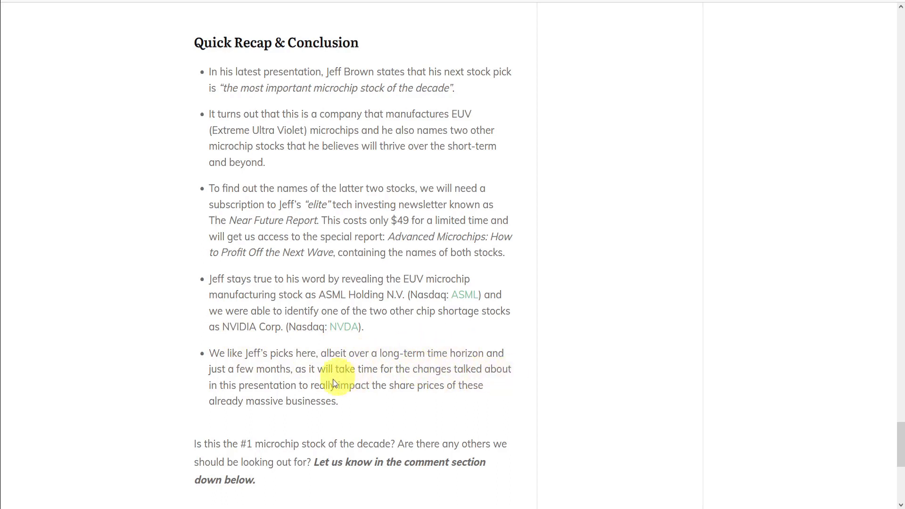
pyautogui.moveTo(370, 406)
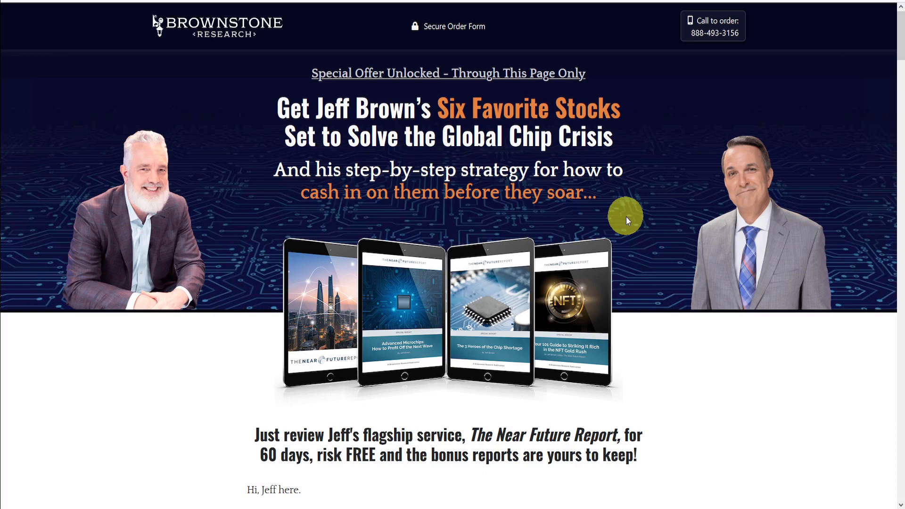
# Read through the Brownstone order page's membership offer and special reports, then scroll back up.
pyautogui.scroll(-3)
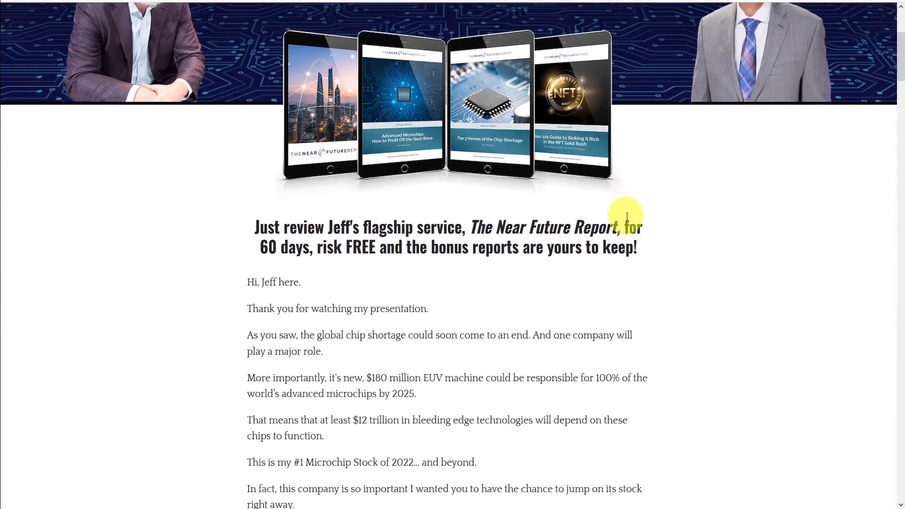
pyautogui.scroll(-3)
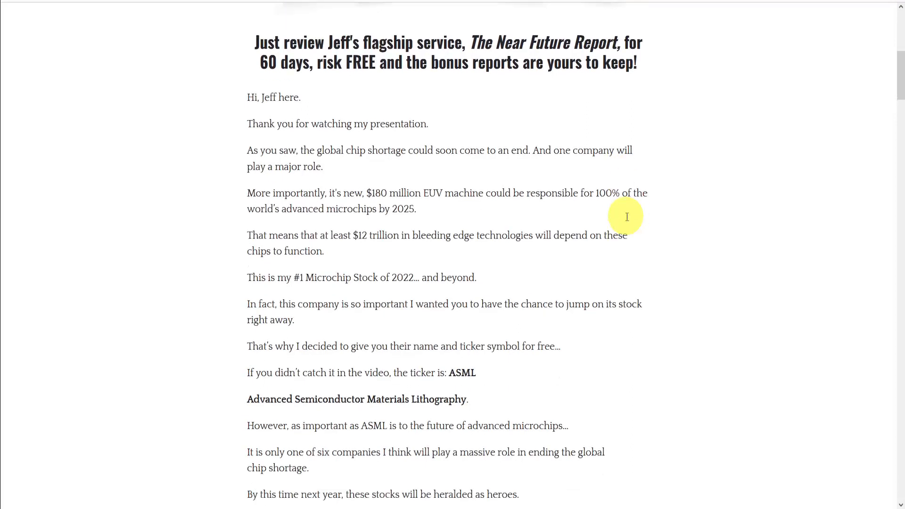
pyautogui.scroll(-3)
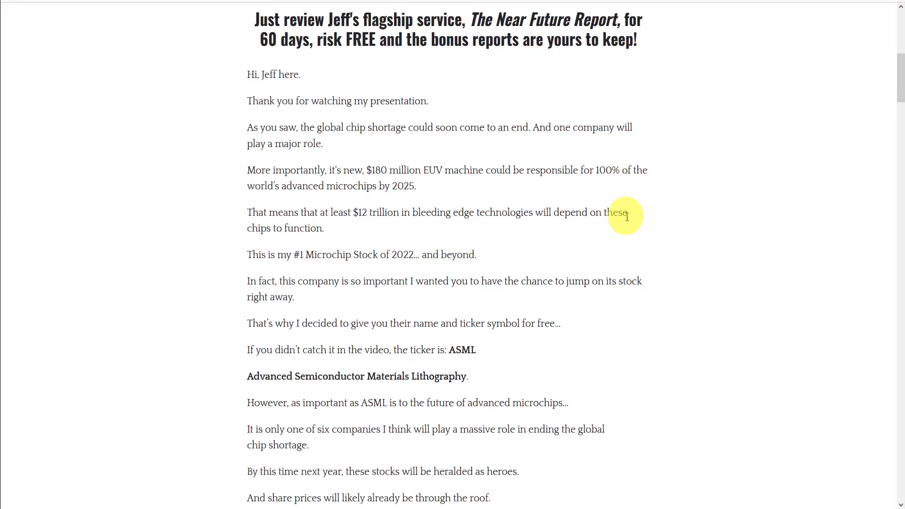
pyautogui.scroll(-3)
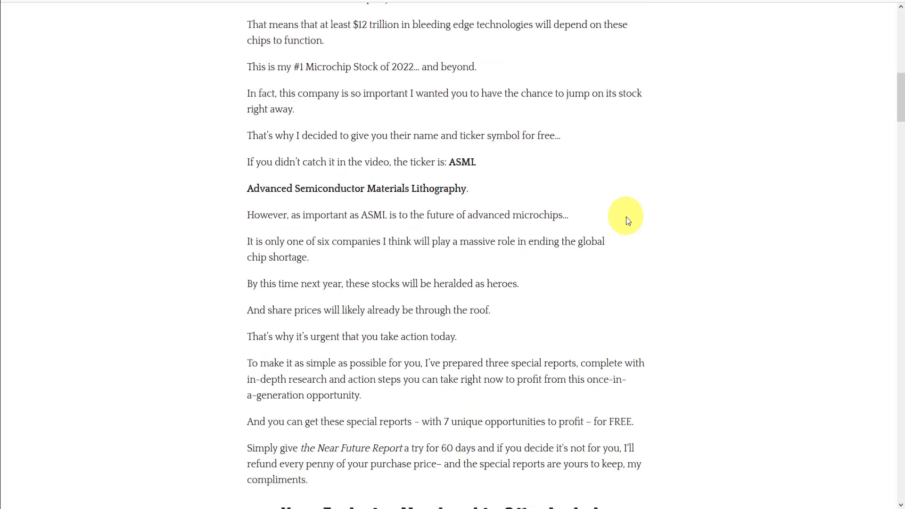
pyautogui.scroll(-3)
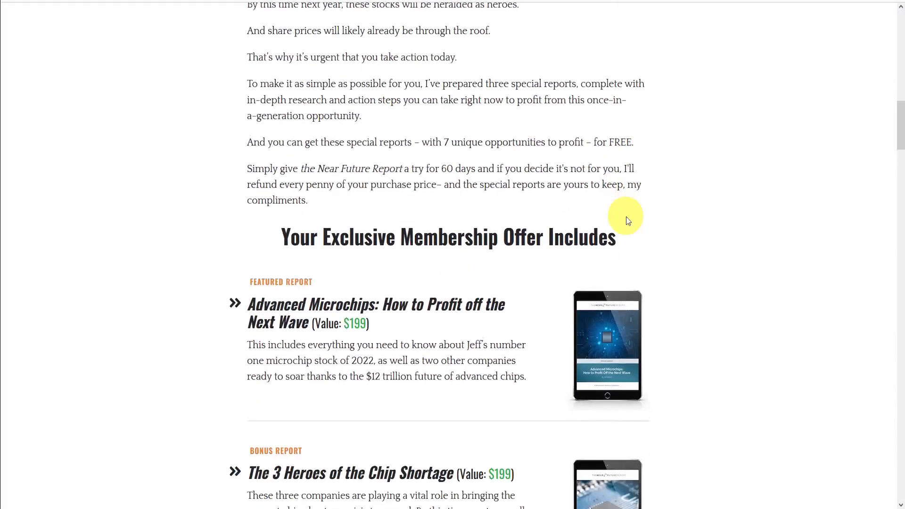
pyautogui.scroll(-3)
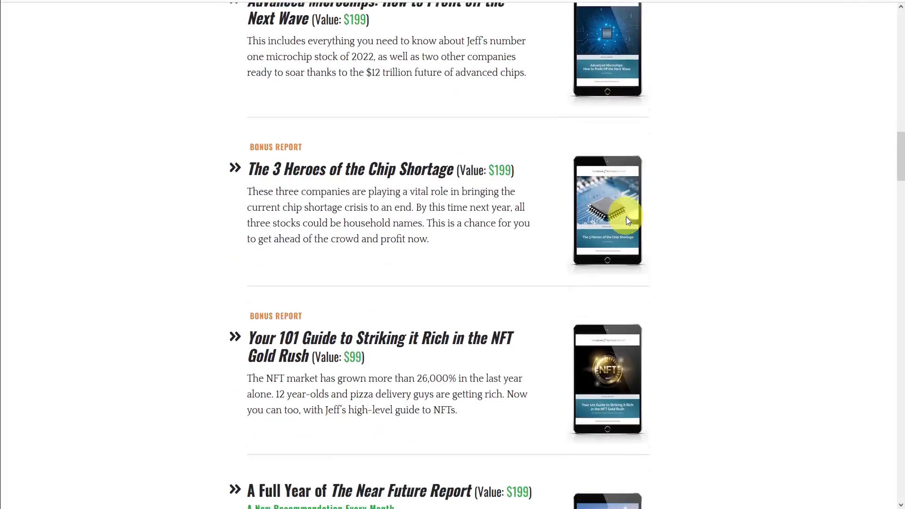
pyautogui.scroll(3)
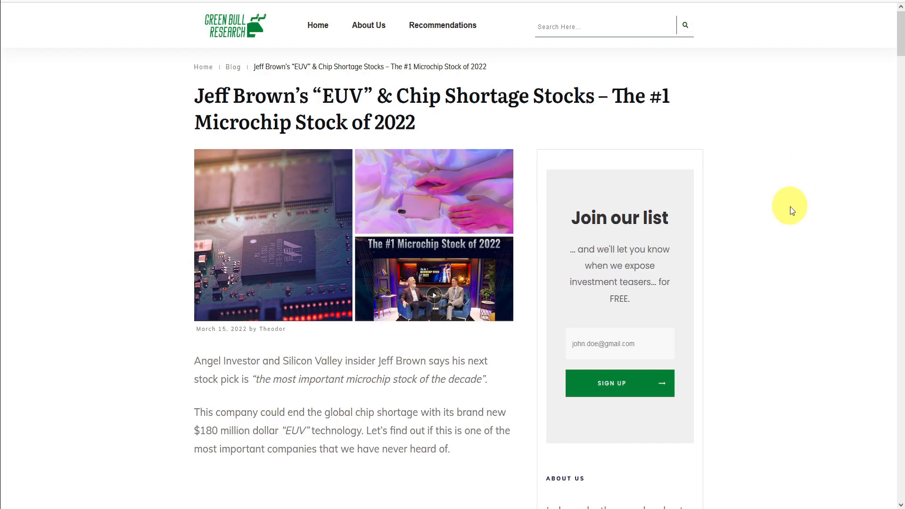
pyautogui.moveTo(763, 209)
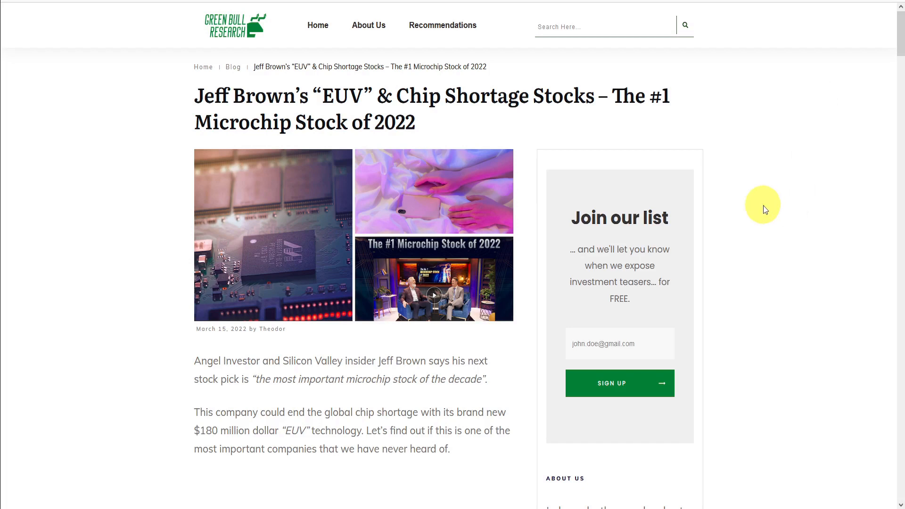